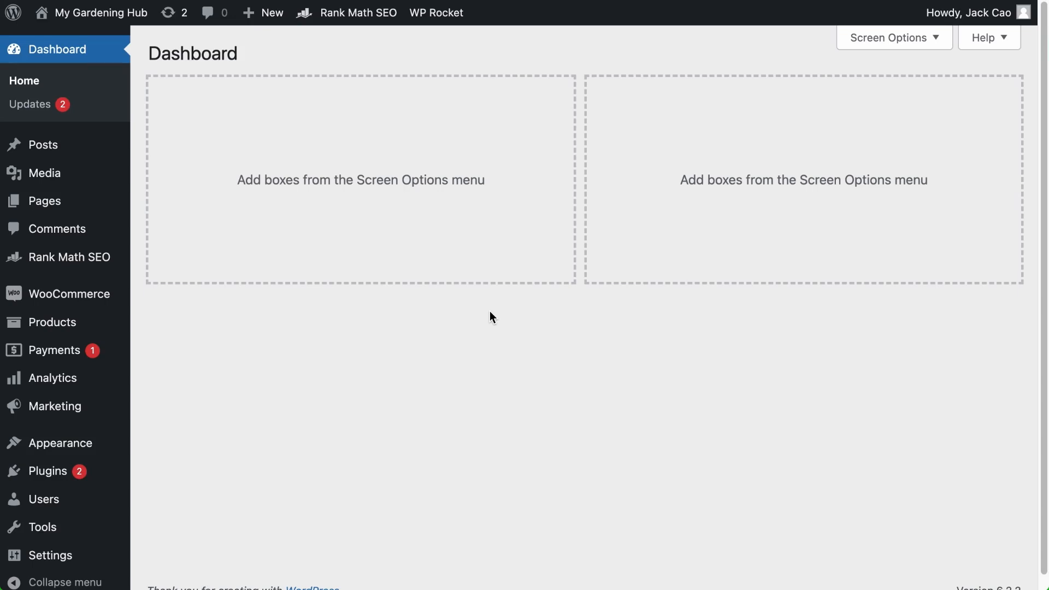
- Open Rank Math's Content AI editor with AI Tools filtered to Marketing & Sales
{"action": "left_click", "coordinate": [71, 257]}
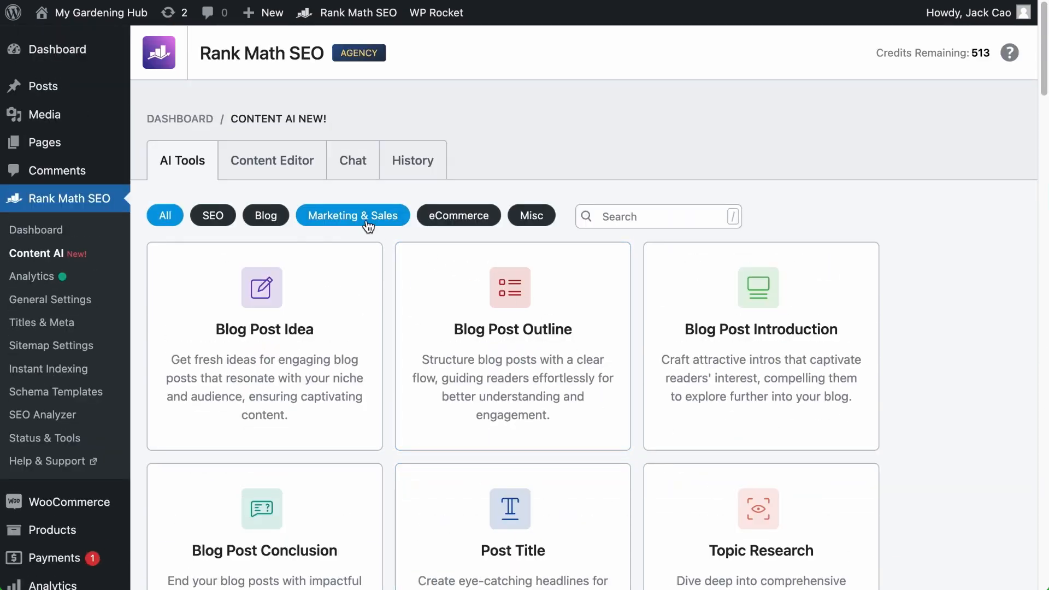
{"action": "scroll", "scroll_direction": "down", "scroll_amount": 3}
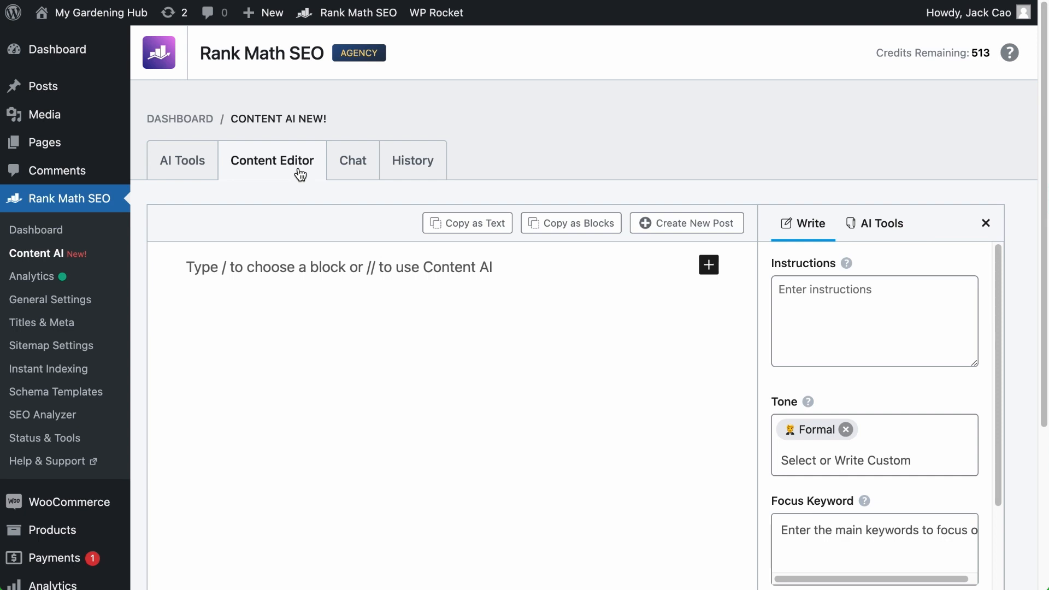
{"action": "left_click", "coordinate": [880, 223]}
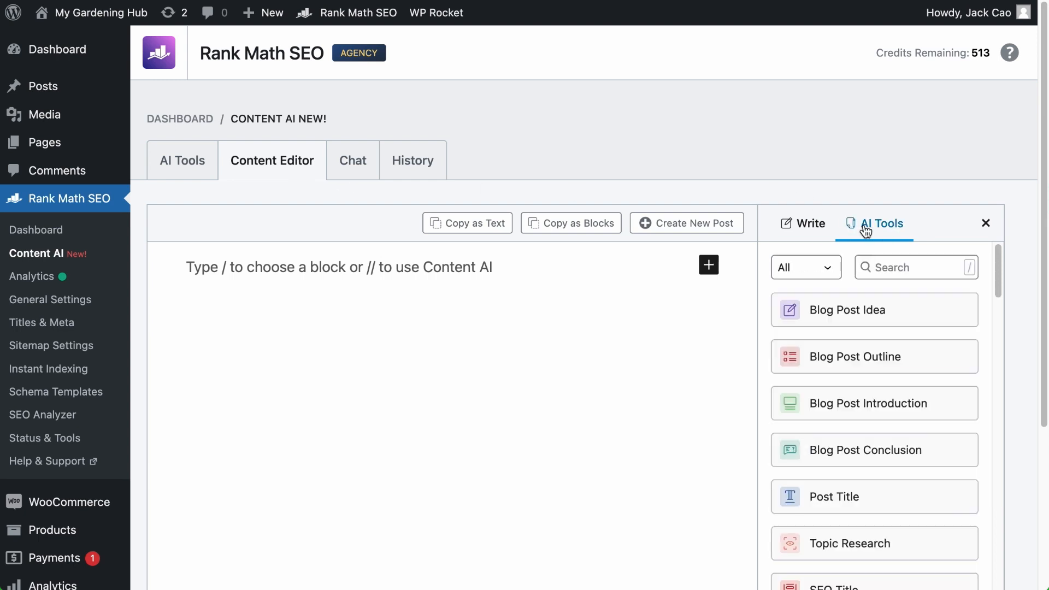
{"action": "left_click", "coordinate": [804, 267]}
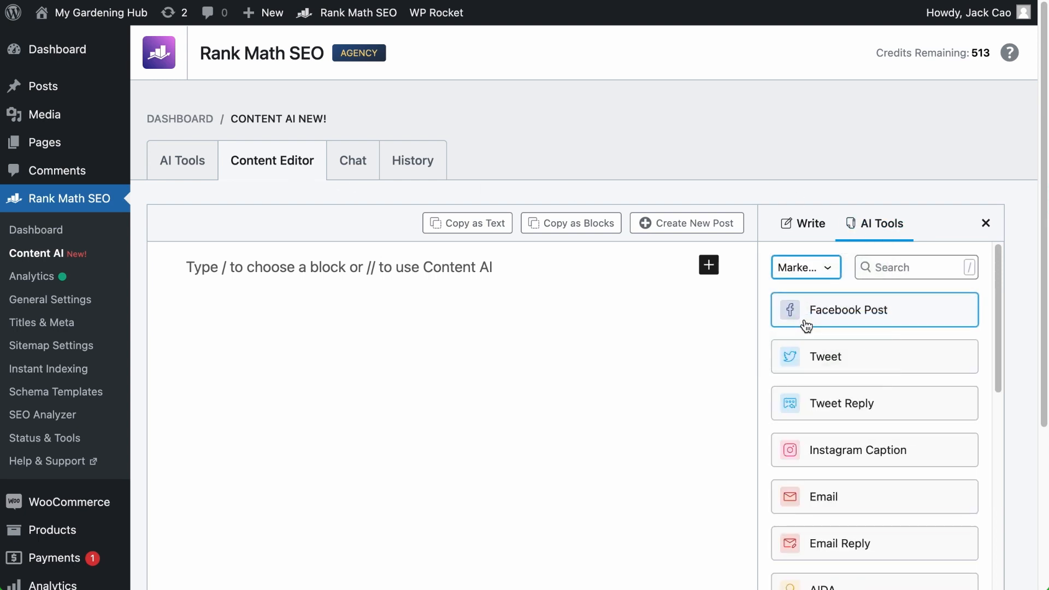
{"action": "scroll", "scroll_direction": "down", "scroll_amount": 3}
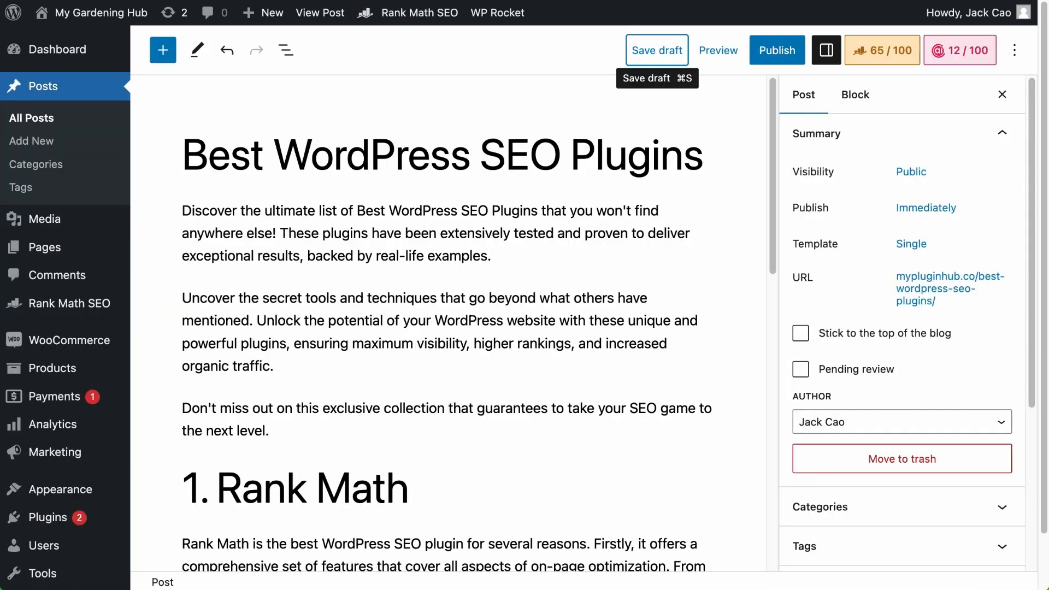
{"action": "mouse_move", "coordinate": [960, 51]}
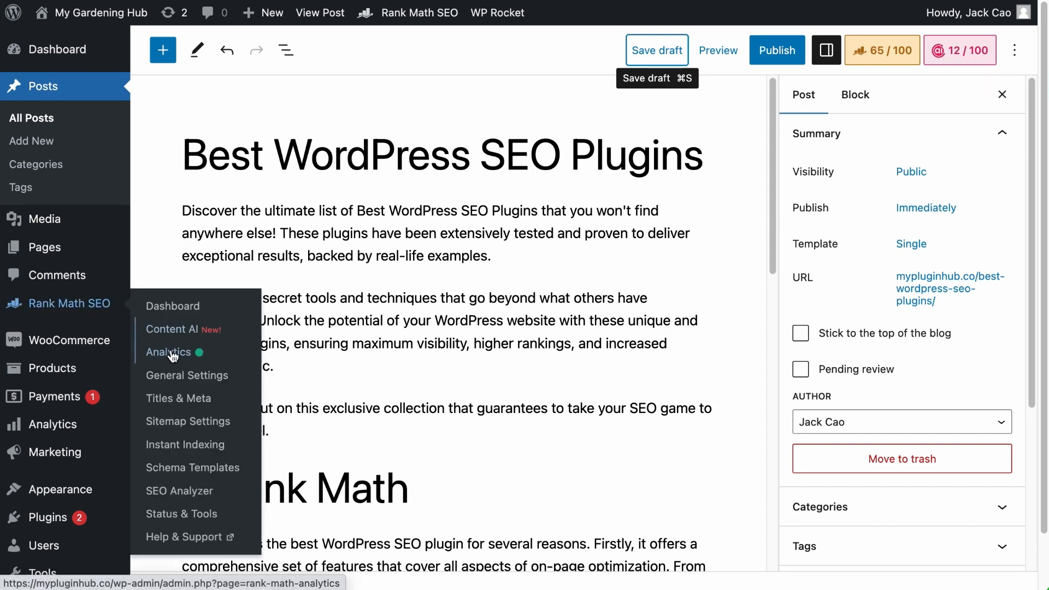
{"action": "left_click", "coordinate": [187, 375]}
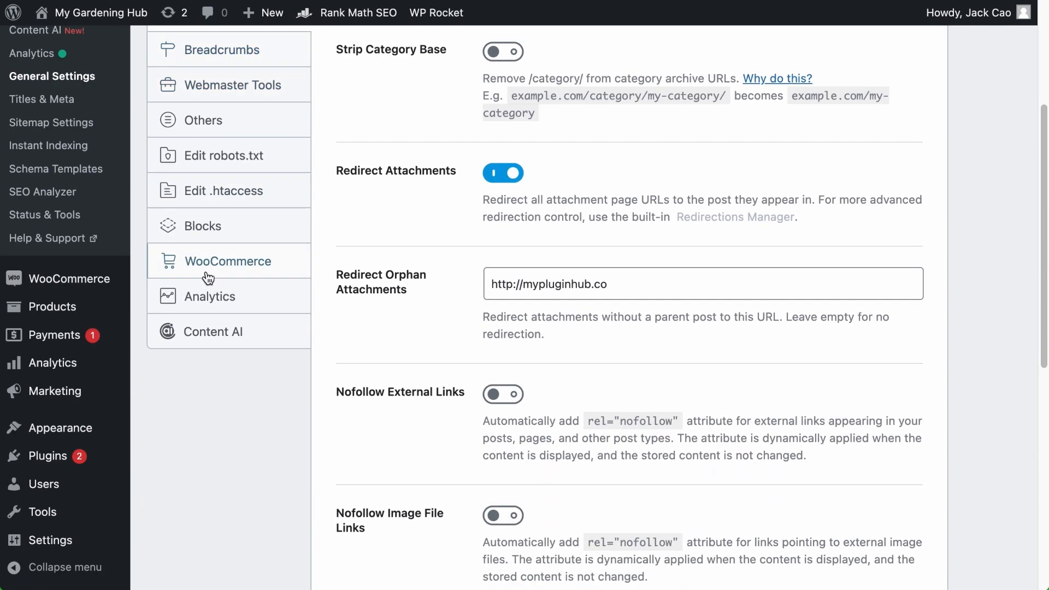
{"action": "left_click", "coordinate": [215, 331]}
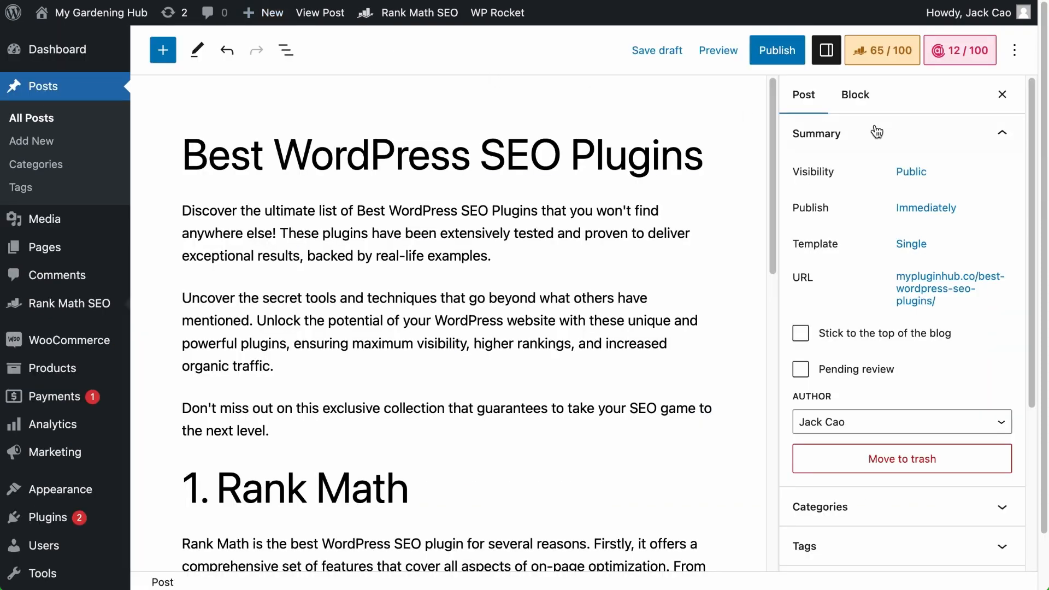
- Filter the post's Content AI tools to Marketing and launch Instagram Caption via //ins
{"action": "left_click", "coordinate": [959, 50]}
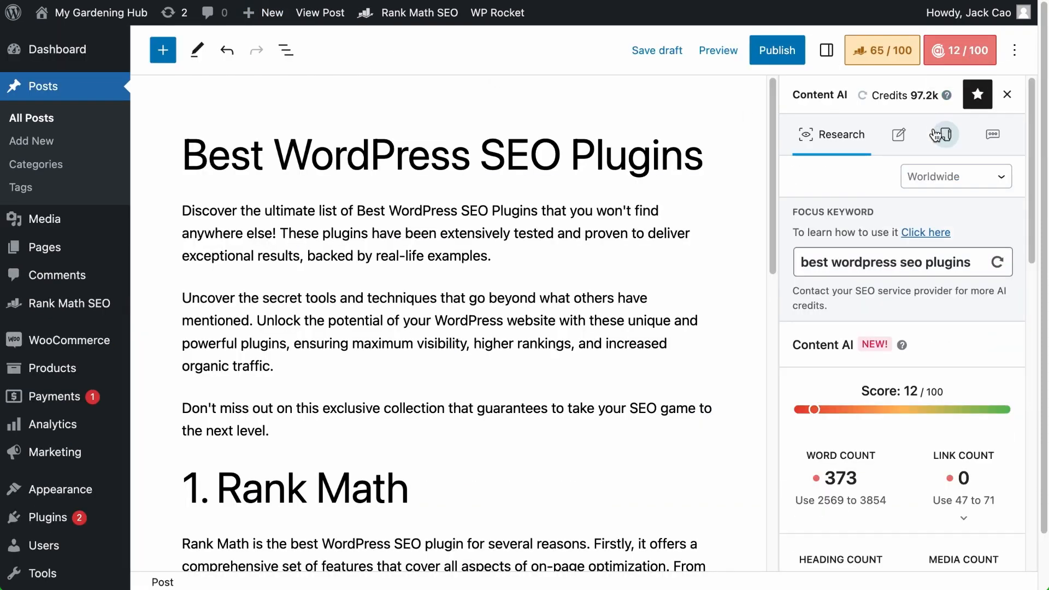
{"action": "left_click", "coordinate": [935, 135]}
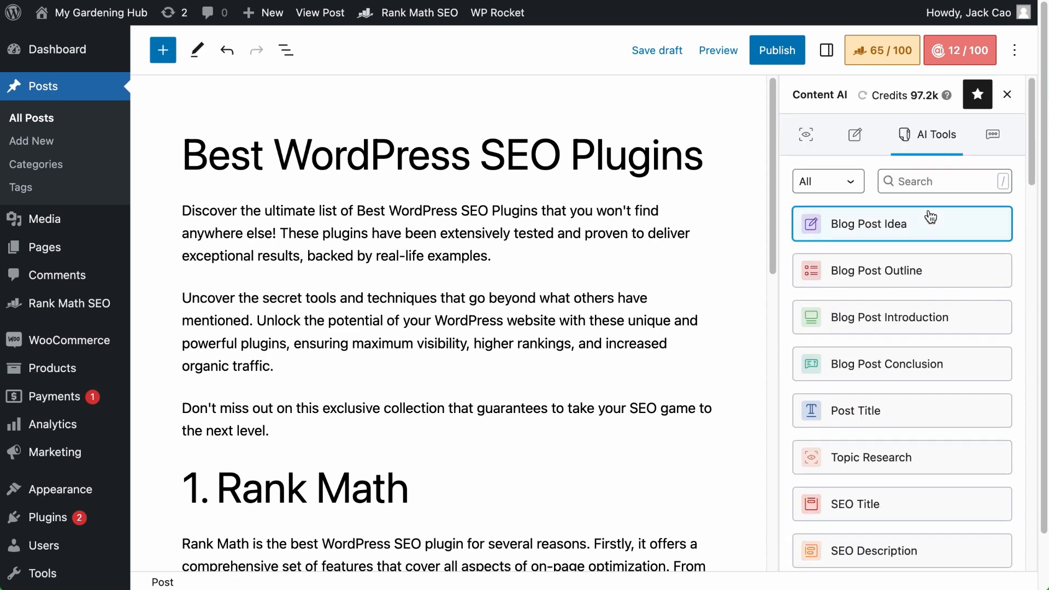
{"action": "left_click", "coordinate": [828, 180]}
{"action": "type", "text": "//"}
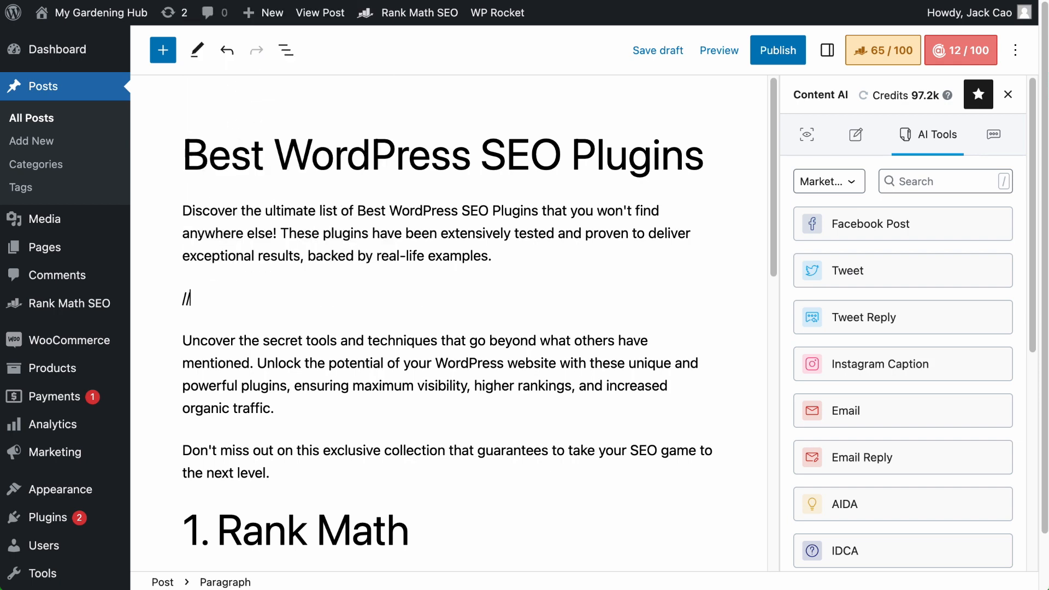
{"action": "type", "text": "ins"}
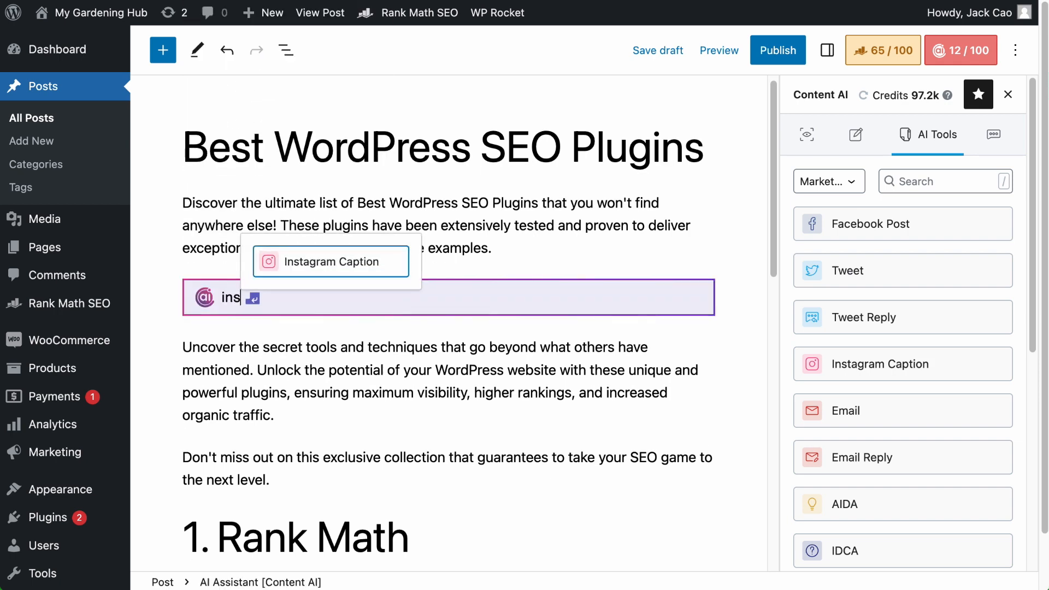
{"action": "left_click", "coordinate": [330, 262]}
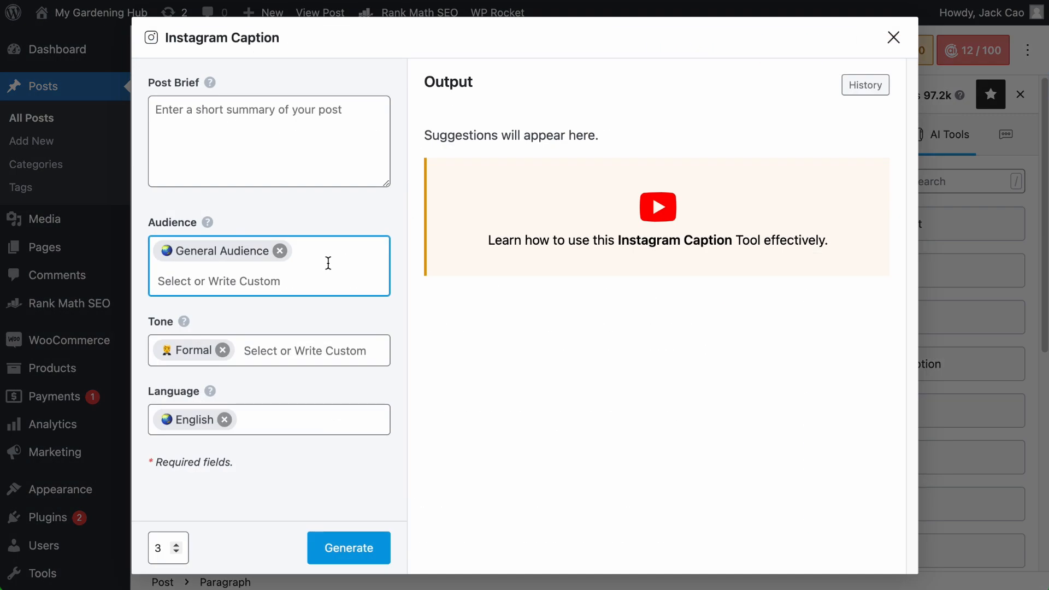
- Close the Instagram Caption dialog, leaving a blank new post in the editor
{"action": "left_click", "coordinate": [268, 138]}
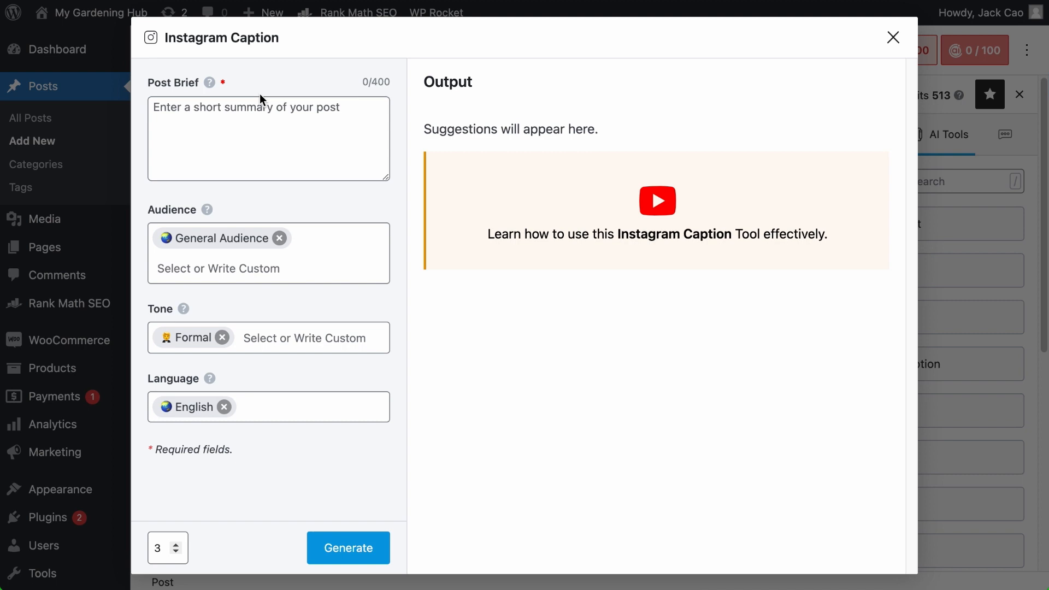
{"action": "left_click", "coordinate": [348, 547]}
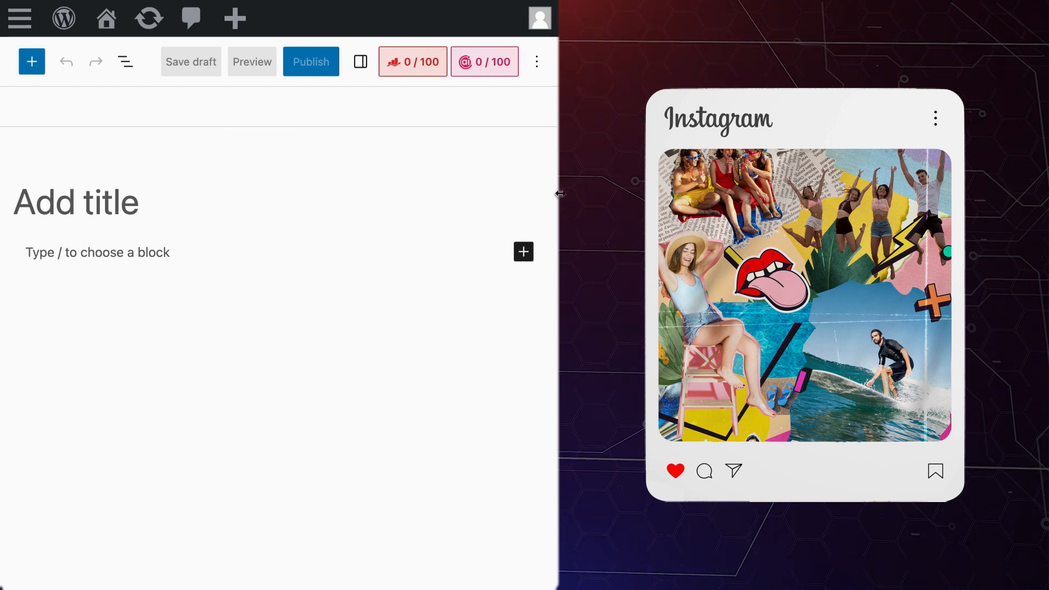
- Write a Post Brief summarizing the Bali trip's beaches, culture, food and recommendations
{"action": "left_click", "coordinate": [485, 61]}
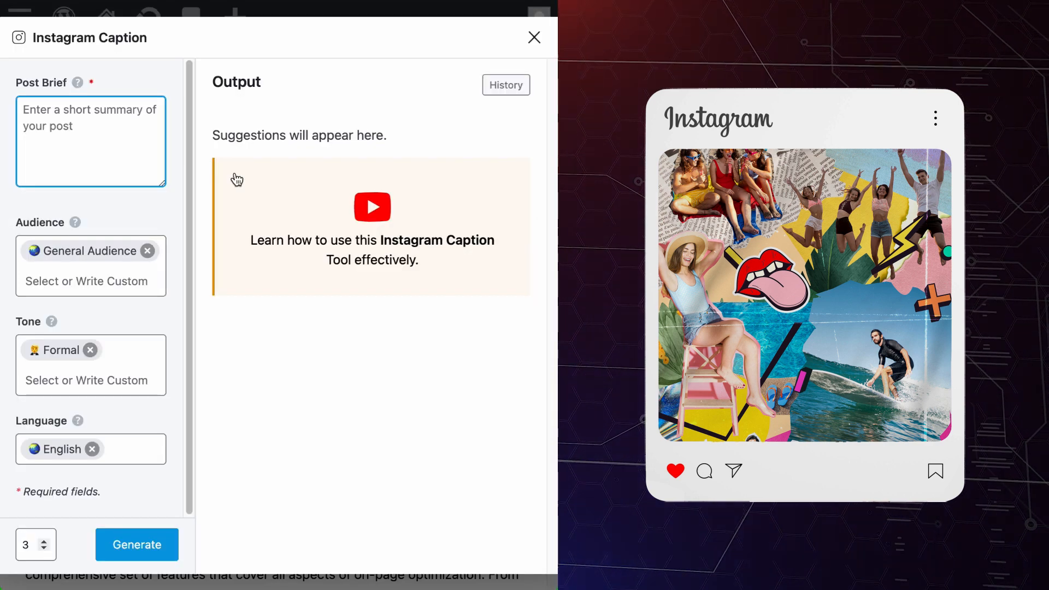
{"action": "type", "text": "Th"}
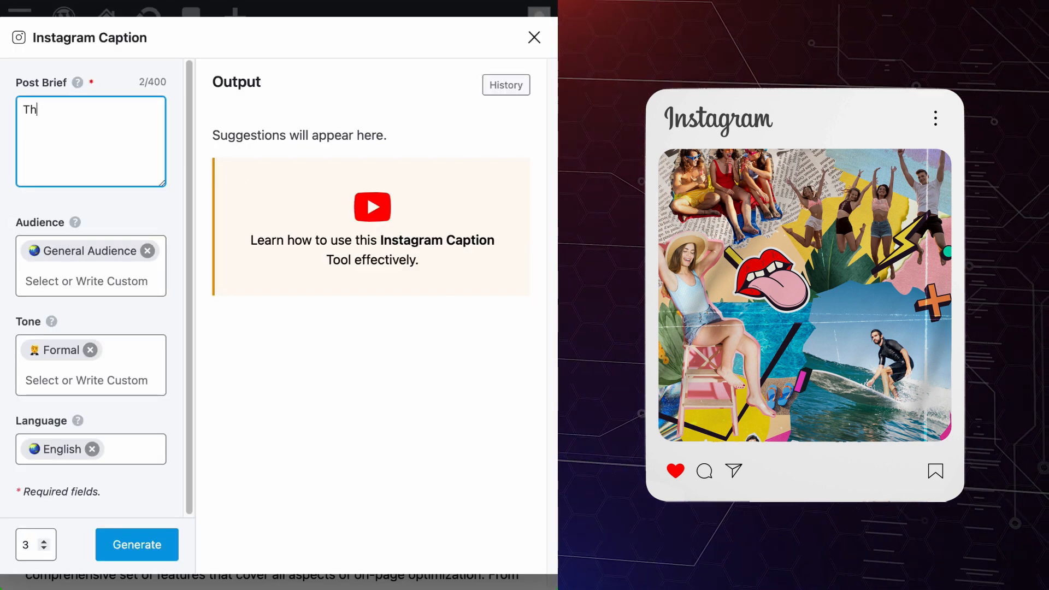
{"action": "type", "text": "his image summarizes my adve"}
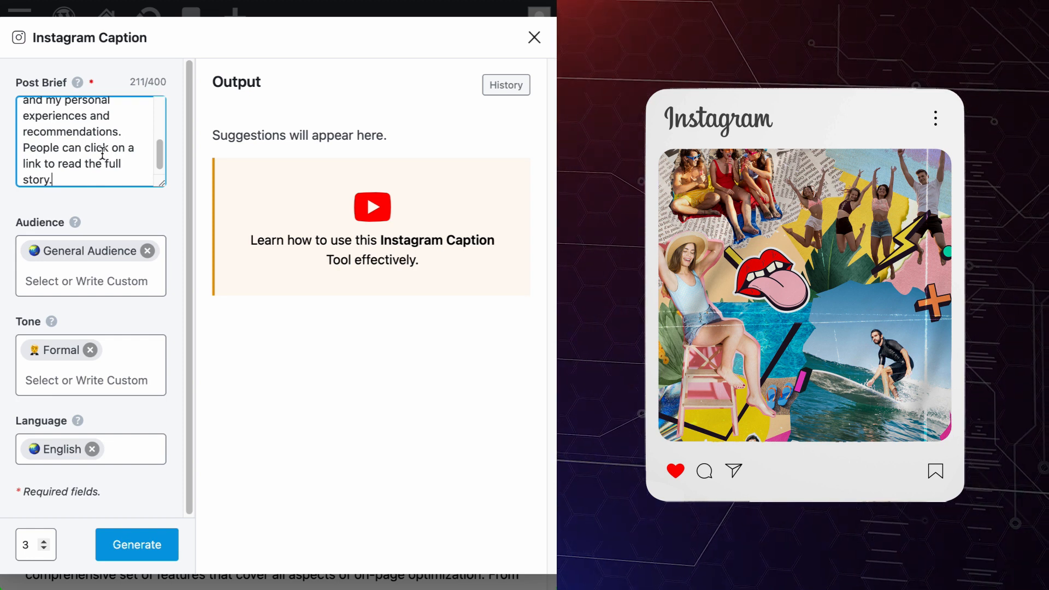
{"action": "mouse_move", "coordinate": [161, 94]}
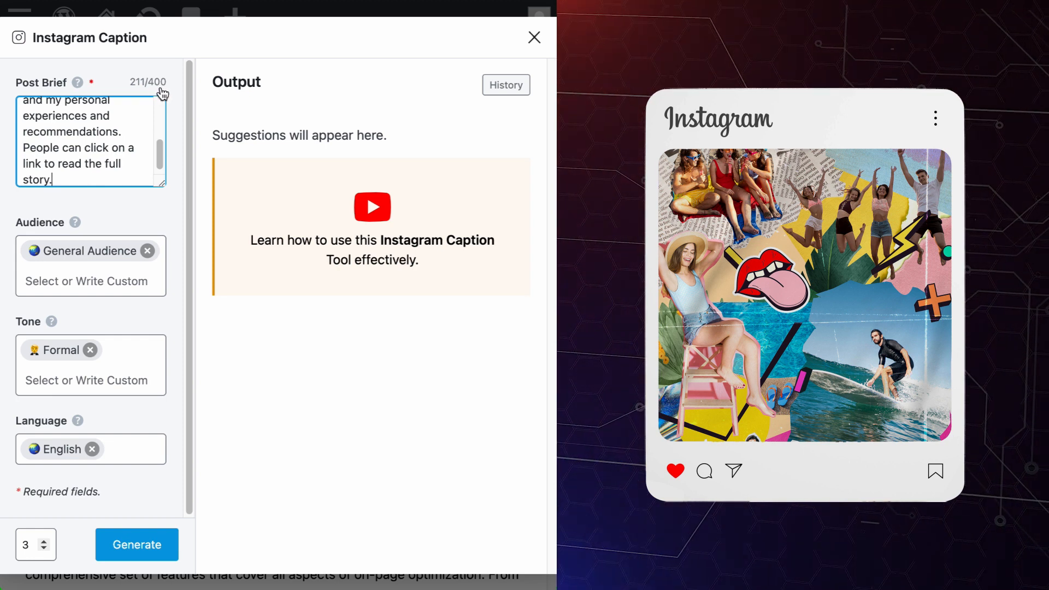
{"action": "left_click", "coordinate": [137, 544]}
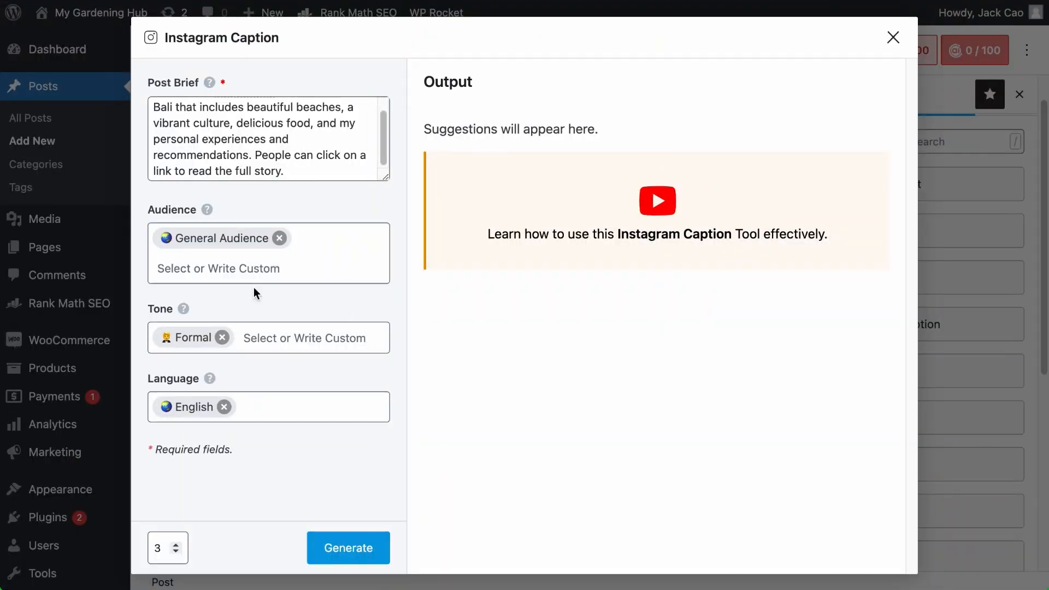
- Replace General Audience with Travelers, Foodies and a custom Travel Enthusiast audience
{"action": "left_click", "coordinate": [268, 269]}
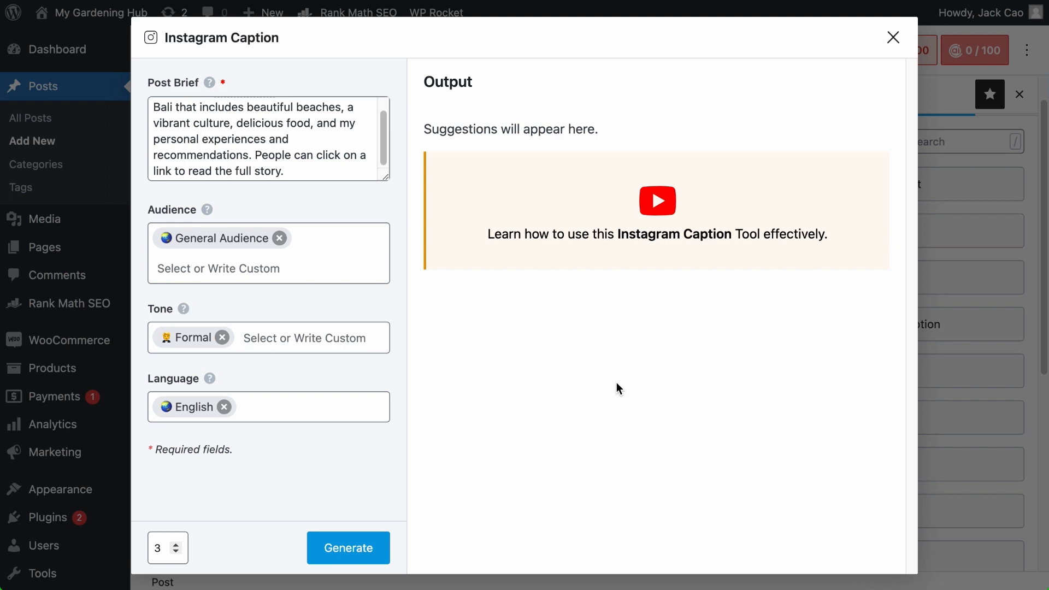
{"action": "left_click", "coordinate": [279, 238]}
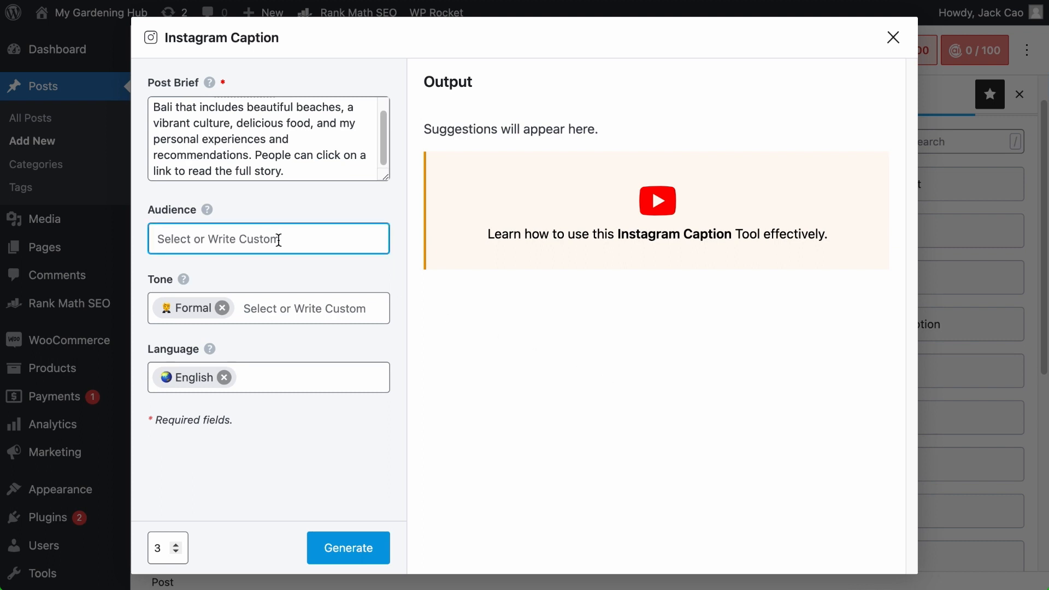
{"action": "left_click", "coordinate": [268, 239]}
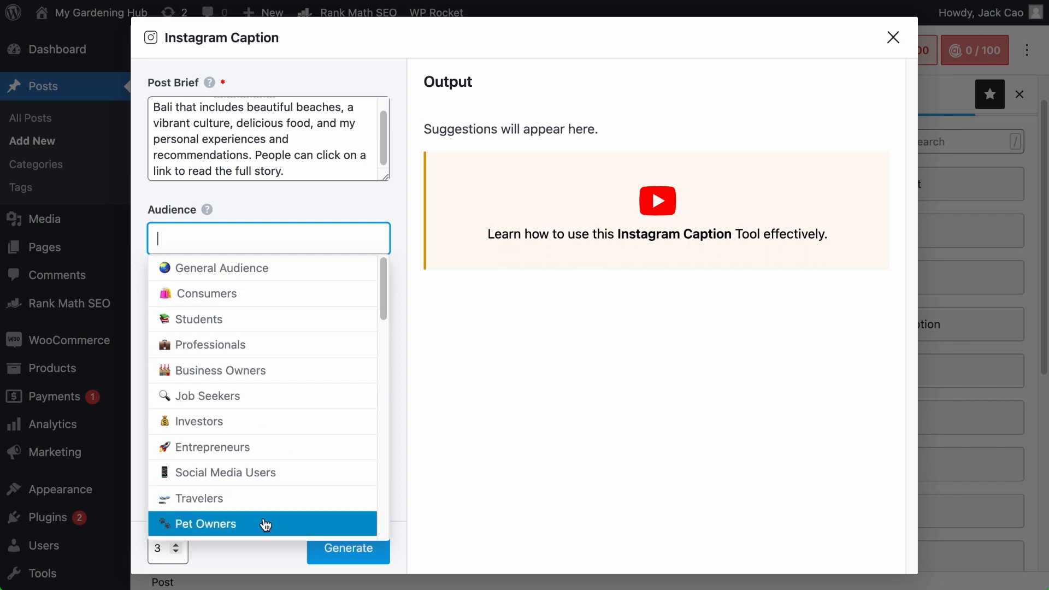
{"action": "left_click", "coordinate": [199, 498]}
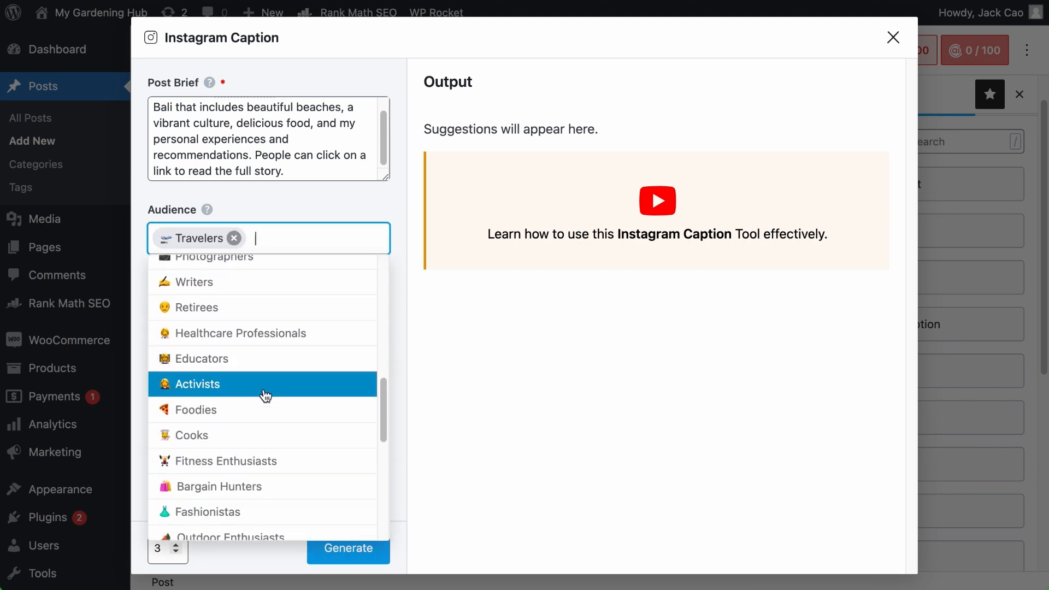
{"action": "left_click", "coordinate": [196, 410]}
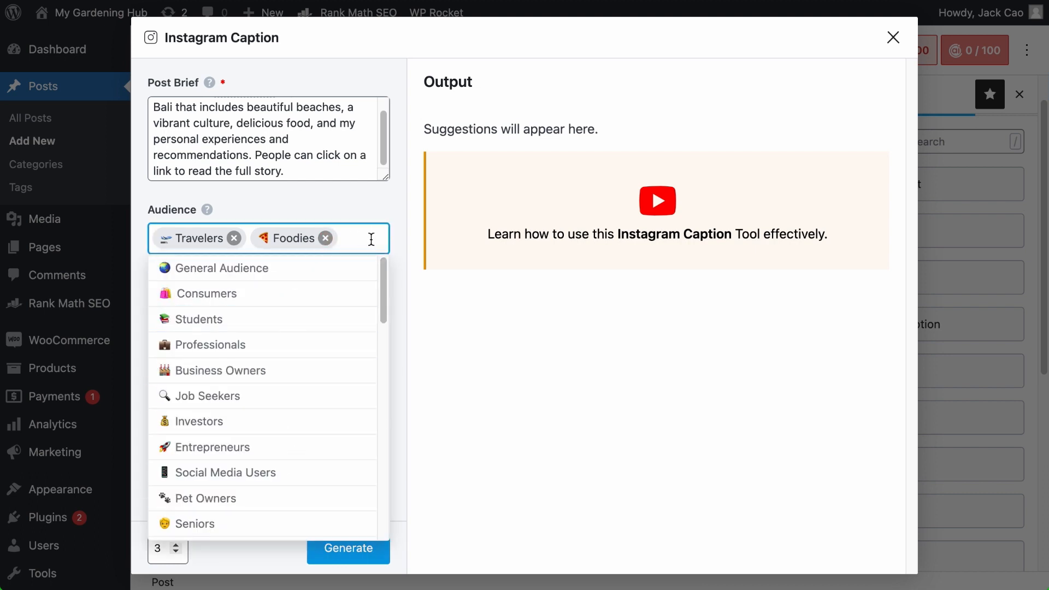
{"action": "type", "text": "Travel Enthusias"}
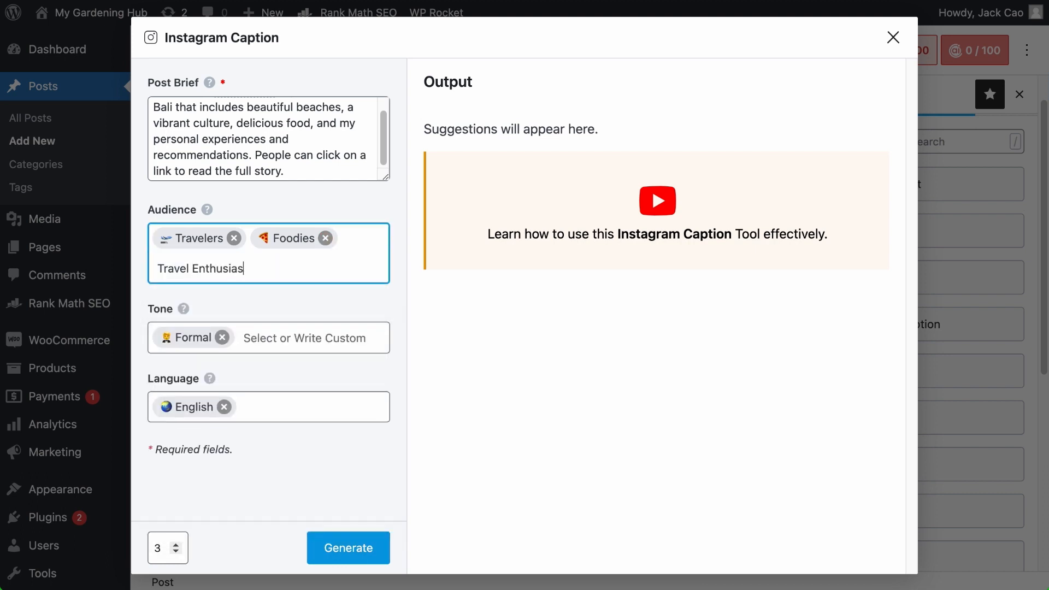
{"action": "key", "text": "Enter"}
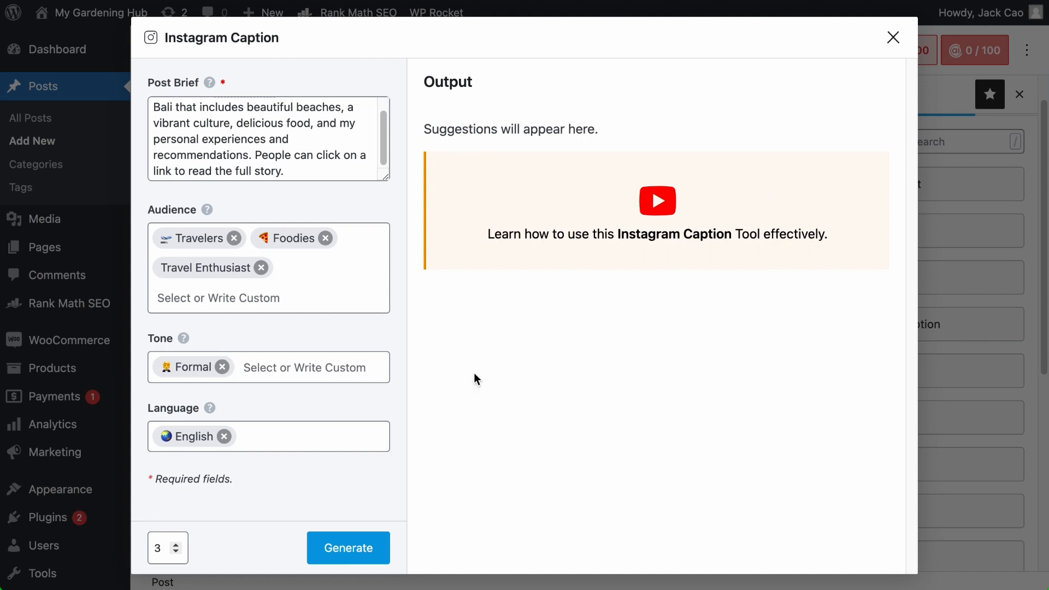
- Choose Friendly, Conversational and Excited tones, keeping English as the caption language
{"action": "left_click", "coordinate": [222, 367]}
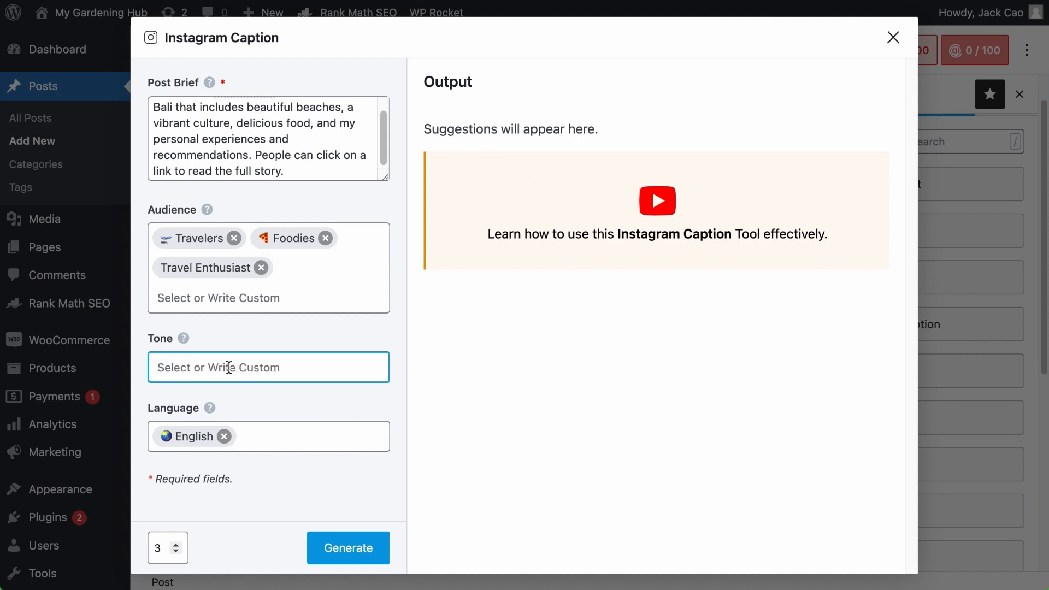
{"action": "left_click", "coordinate": [268, 367]}
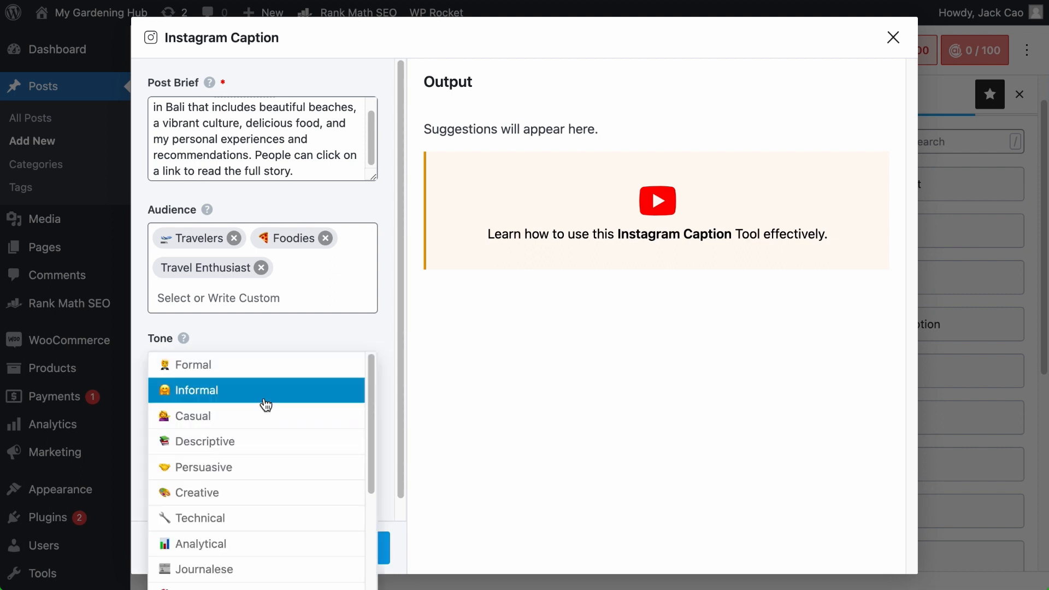
{"action": "scroll", "scroll_direction": "down", "scroll_amount": 3}
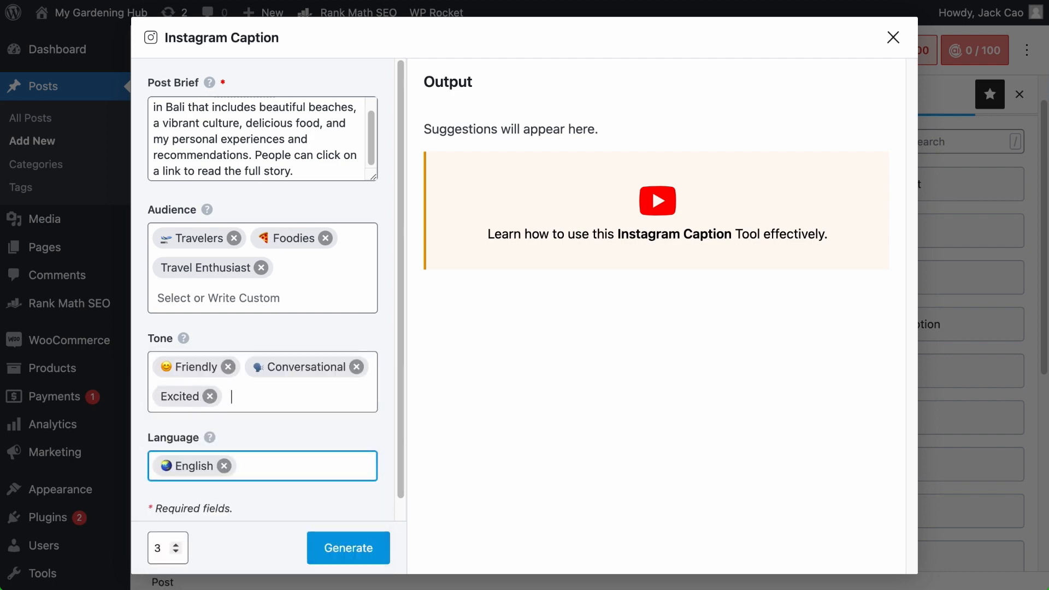
{"action": "scroll", "scroll_direction": "down", "scroll_amount": 3}
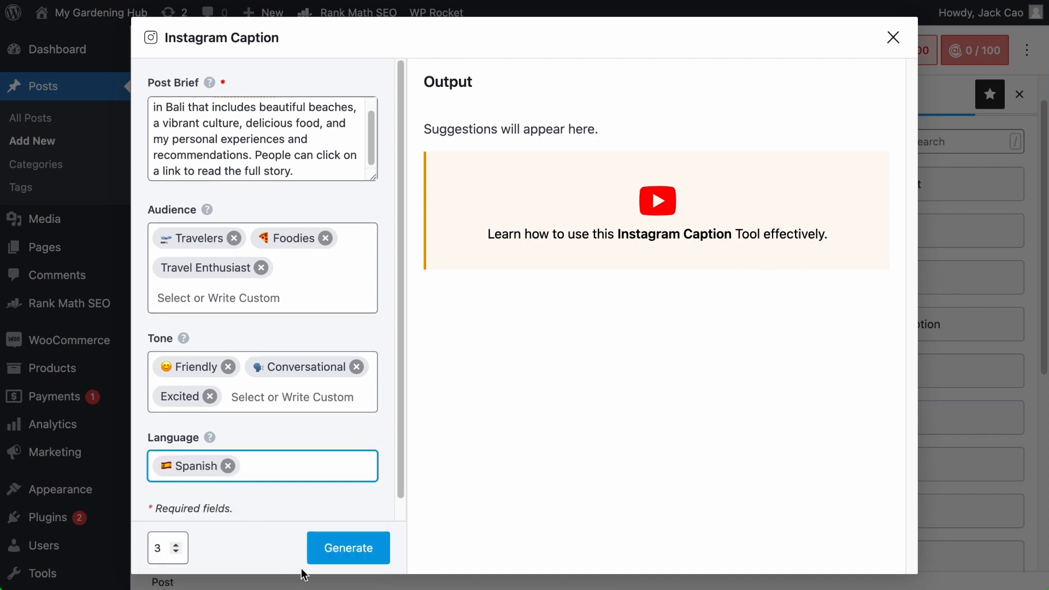
{"action": "left_click", "coordinate": [261, 466]}
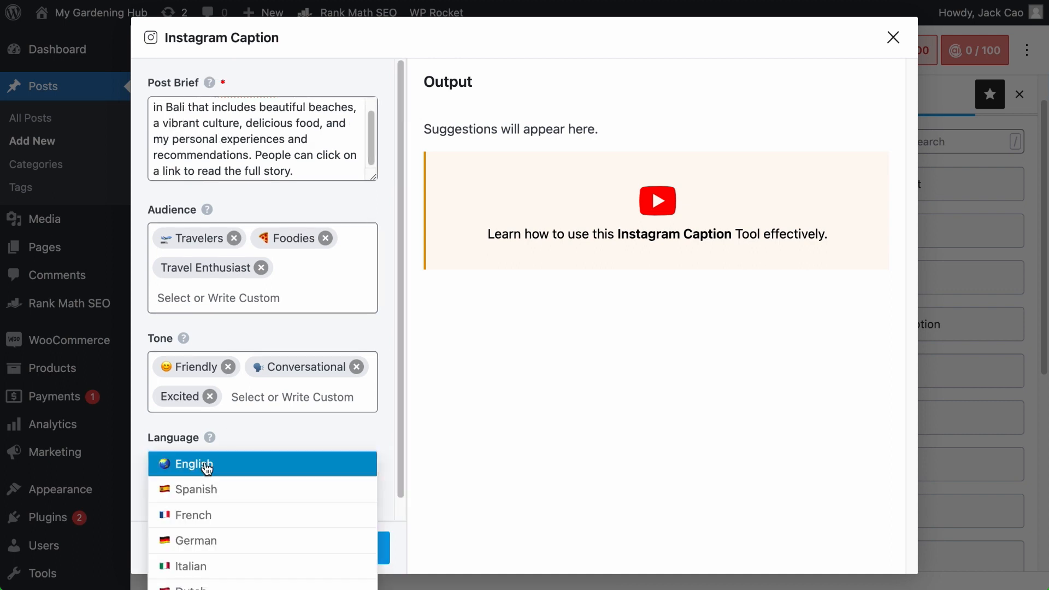
{"action": "left_click", "coordinate": [194, 463]}
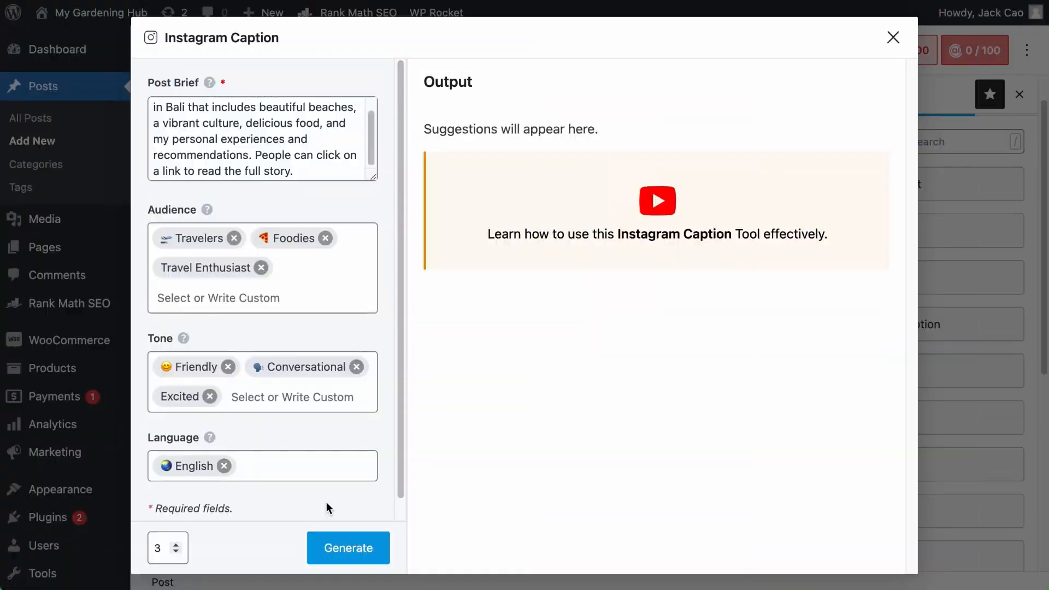
- Raise the number of captions to generate from 3 to 10
{"action": "left_click", "coordinate": [160, 548]}
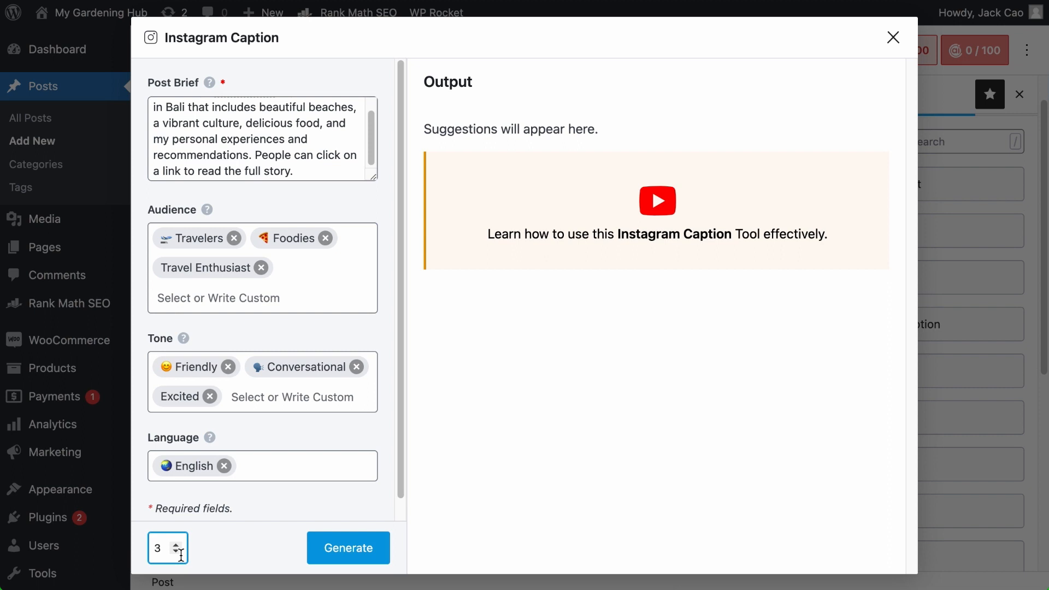
{"action": "left_click", "coordinate": [179, 544]}
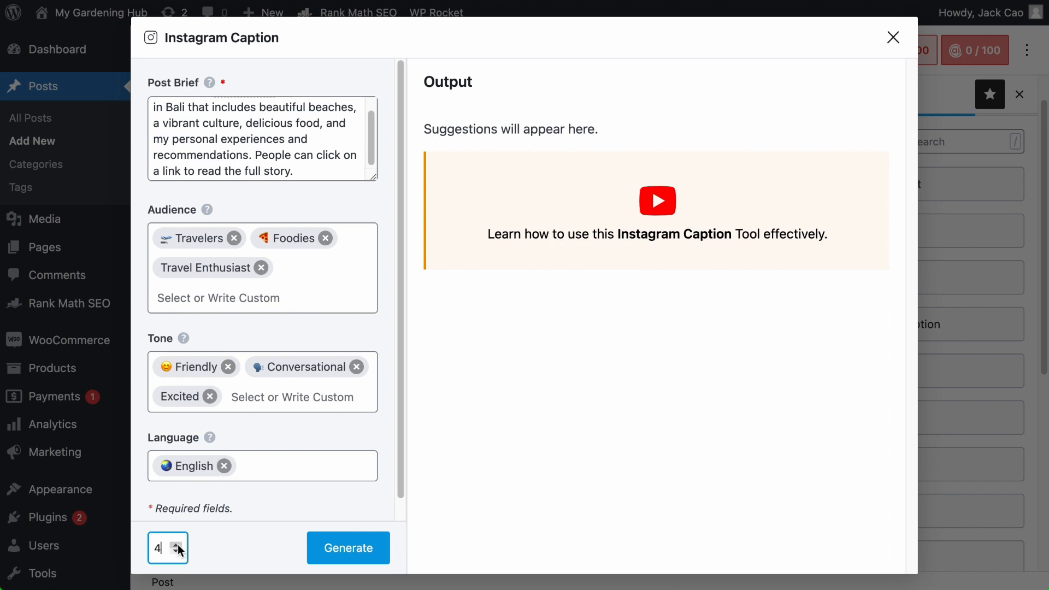
{"action": "left_click", "coordinate": [178, 544]}
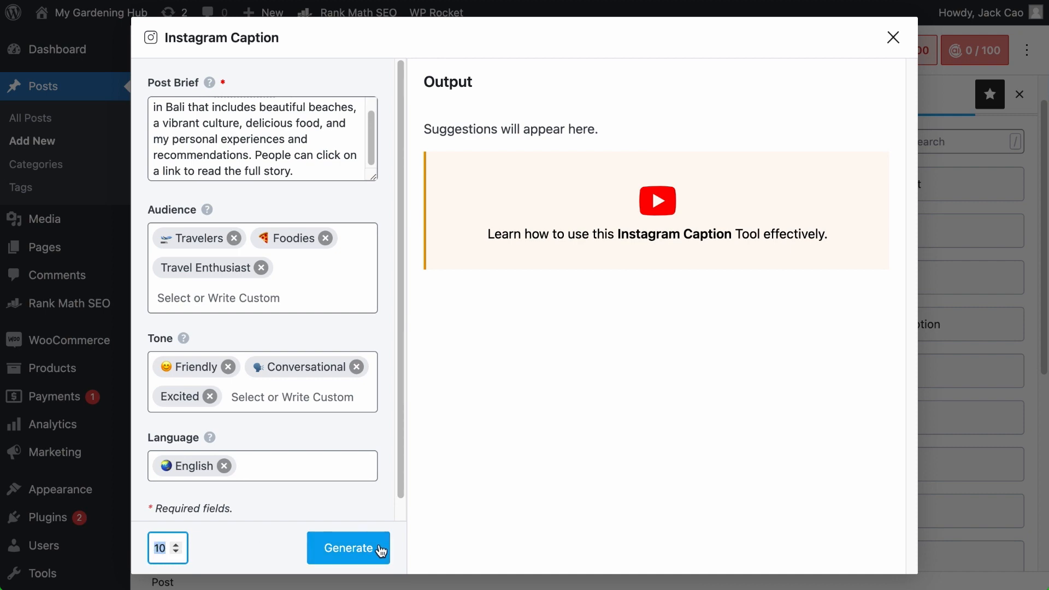
- Generate captions, then generate more Bali-specific ones with hashtags and review the output
{"action": "left_click", "coordinate": [348, 547]}
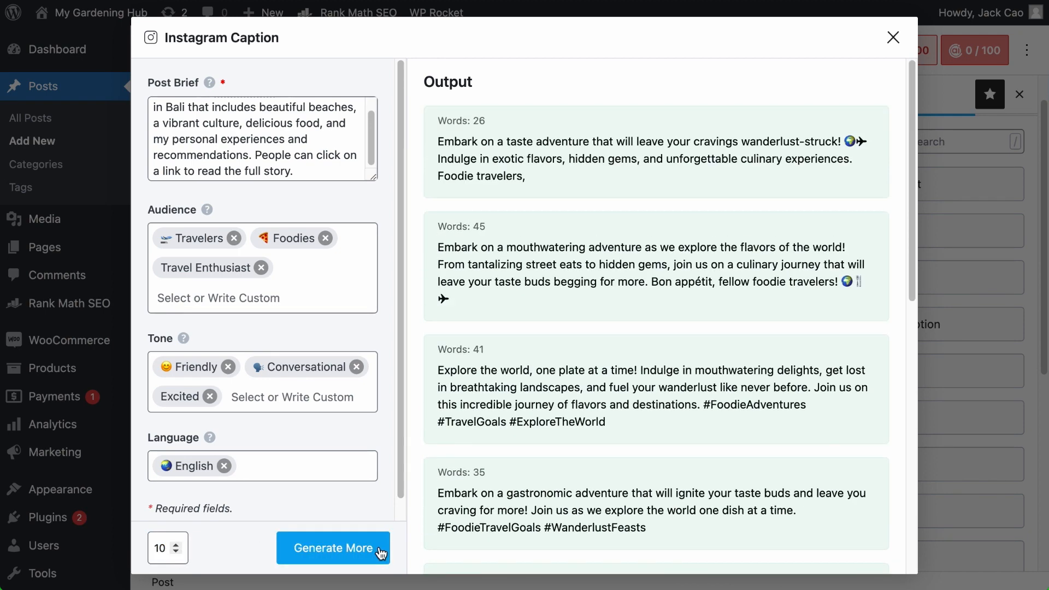
{"action": "left_click", "coordinate": [333, 548]}
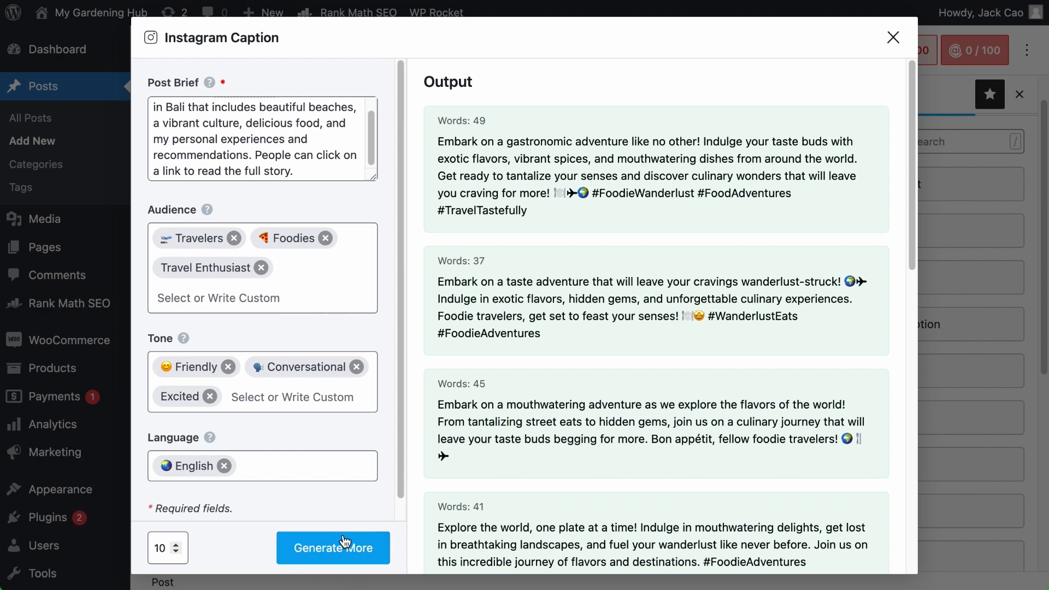
{"action": "scroll", "scroll_direction": "down", "scroll_amount": 3}
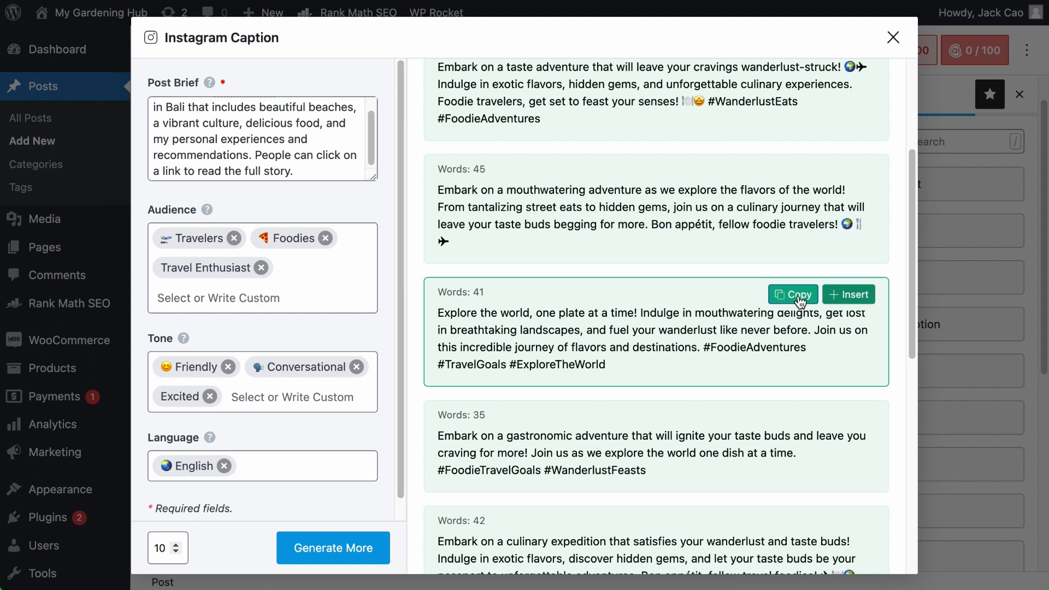
{"action": "mouse_move", "coordinate": [849, 294]}
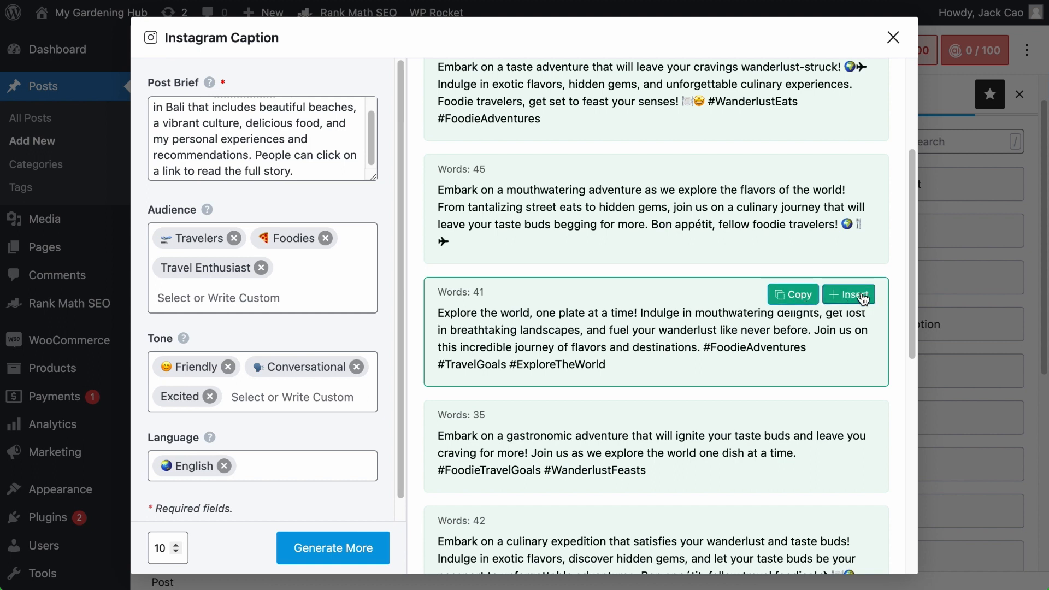
{"action": "mouse_move", "coordinate": [847, 319]}
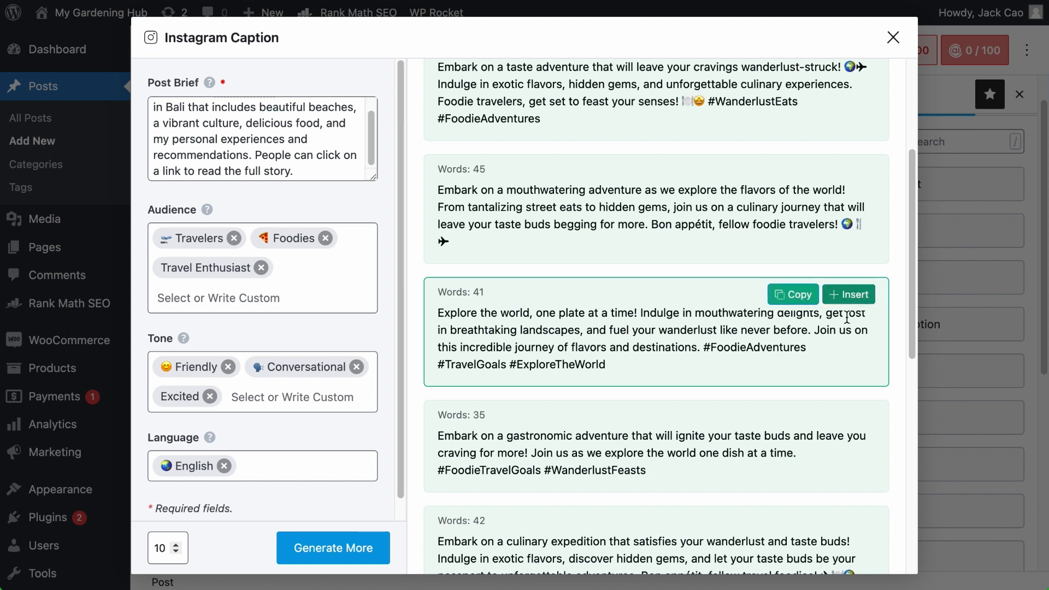
{"action": "left_click", "coordinate": [332, 548]}
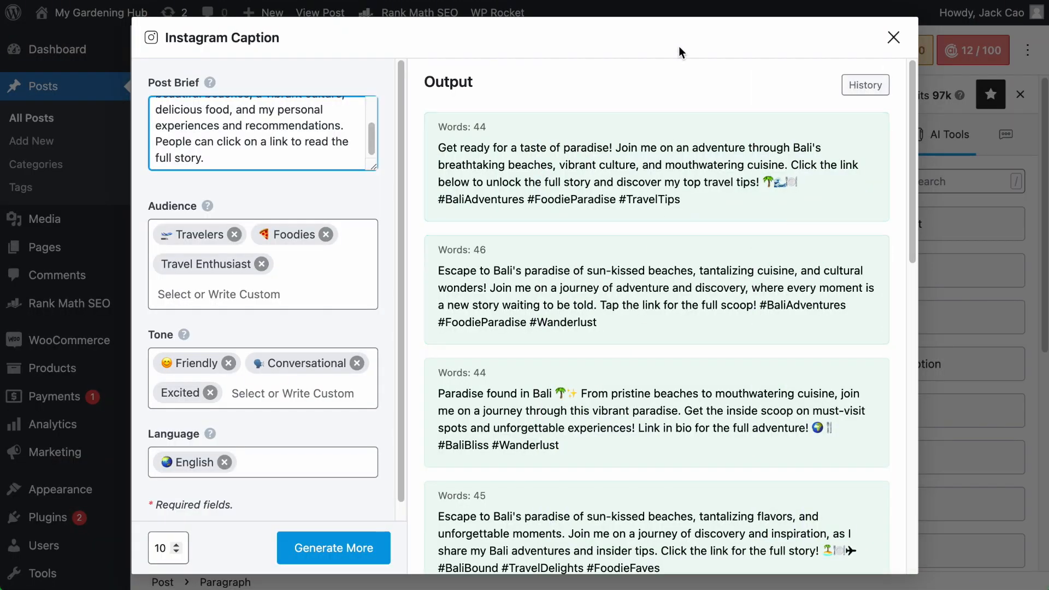
- Reopen Instagram Caption, review the saved Bali captions in History, then return to Dashboard
{"action": "left_click", "coordinate": [893, 38]}
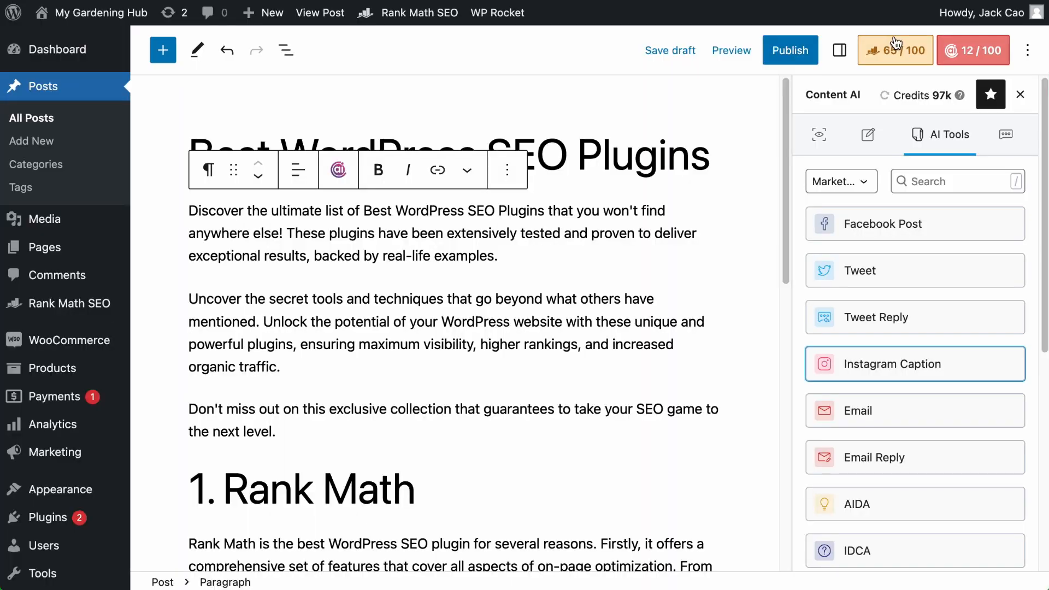
{"action": "left_click", "coordinate": [892, 364]}
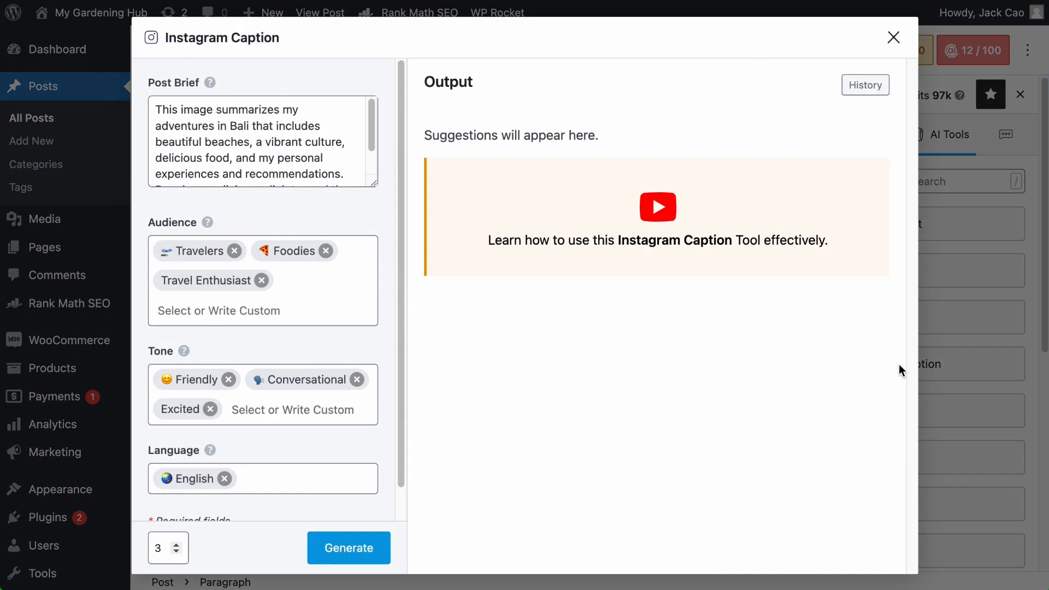
{"action": "mouse_move", "coordinate": [598, 374]}
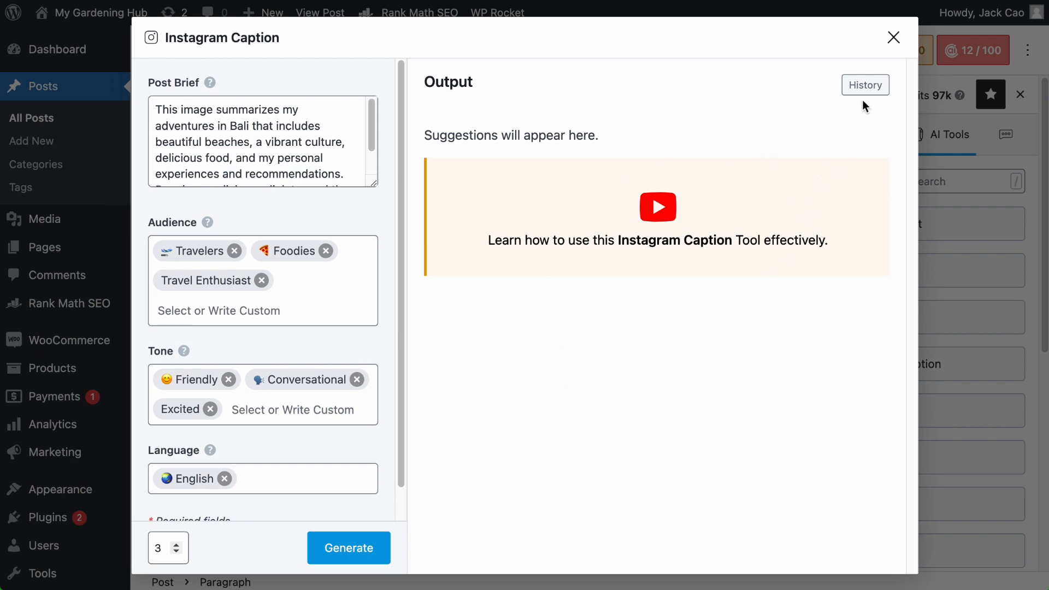
{"action": "left_click", "coordinate": [348, 547]}
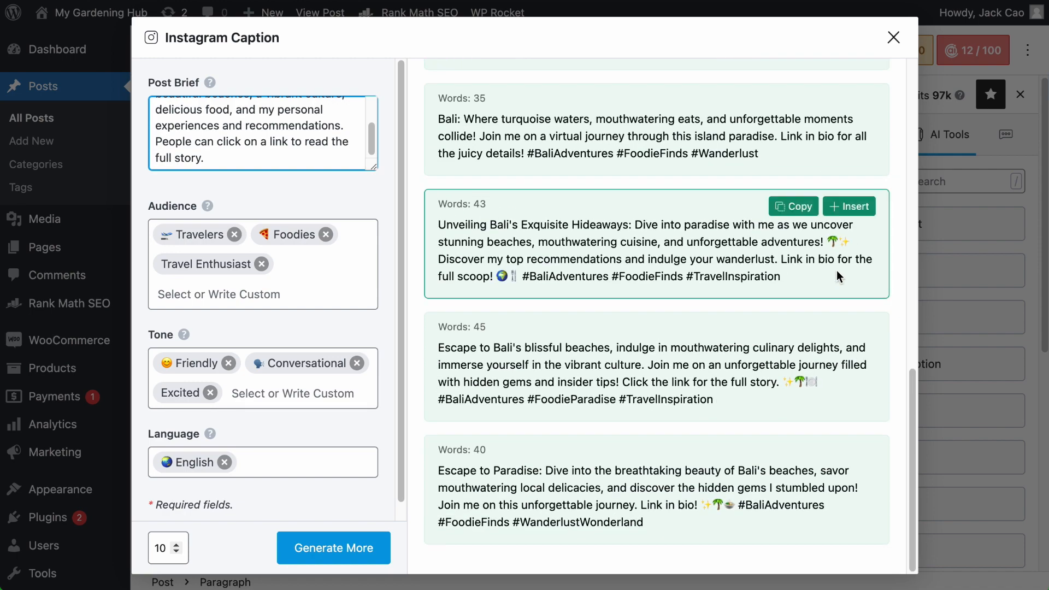
{"action": "left_click", "coordinate": [333, 548]}
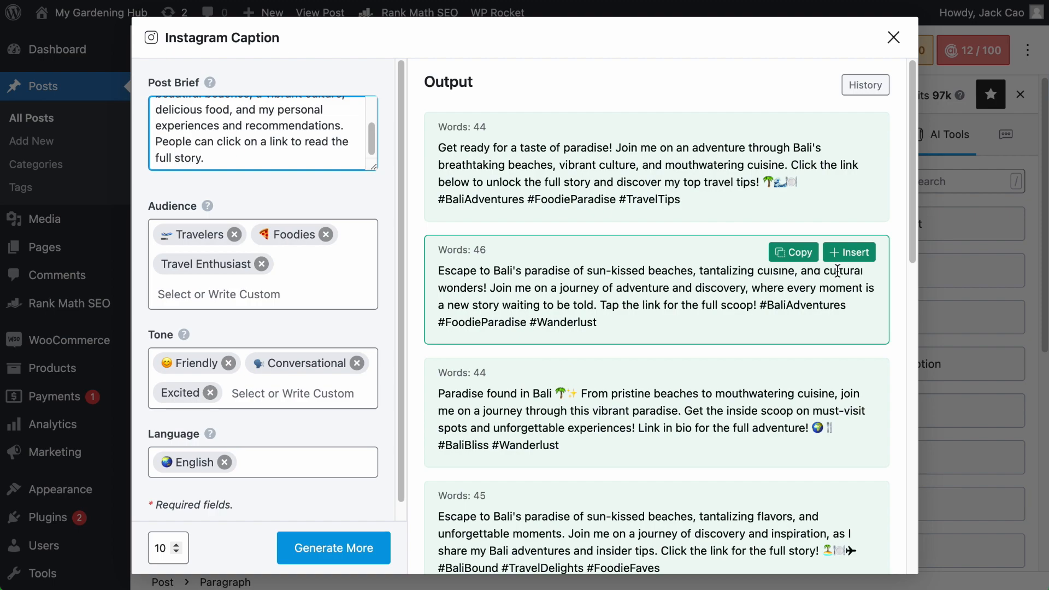
{"action": "left_click", "coordinate": [893, 38]}
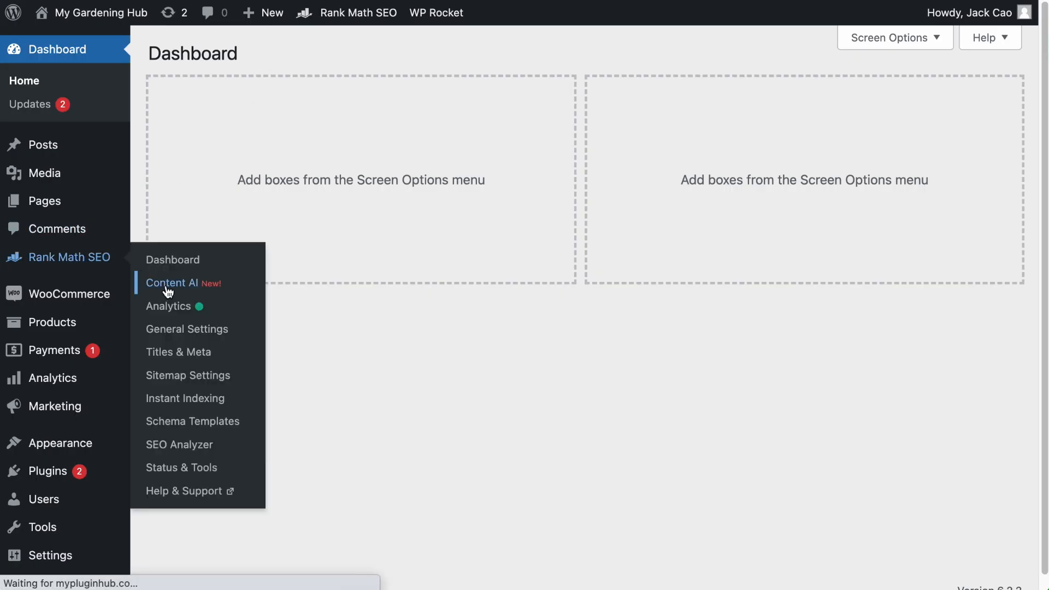
- Open Rank Math Content AI's History tab and scroll through the AI History list
{"action": "left_click", "coordinate": [172, 283]}
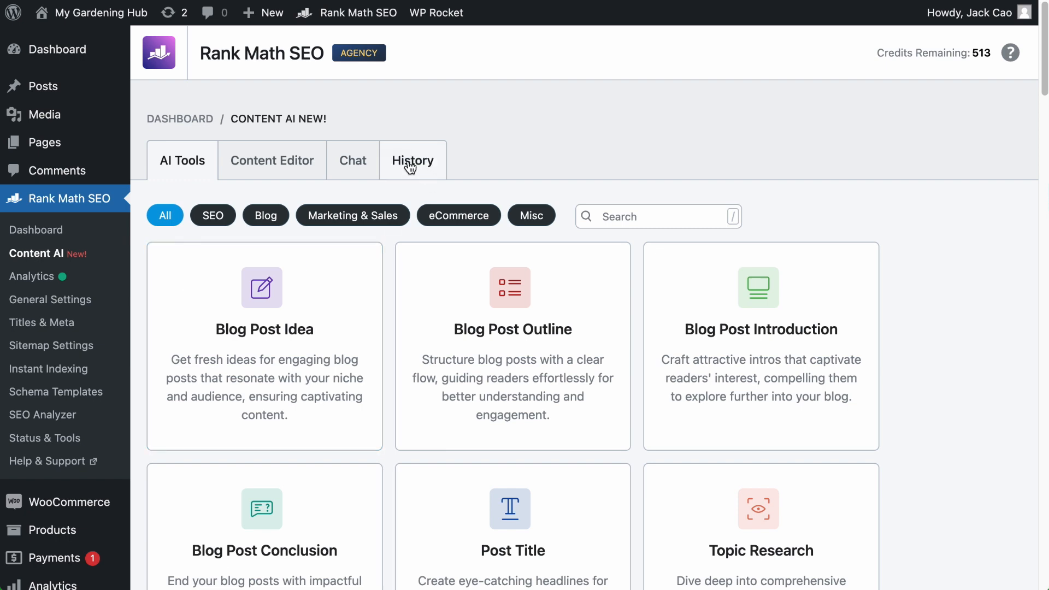
{"action": "left_click", "coordinate": [412, 161]}
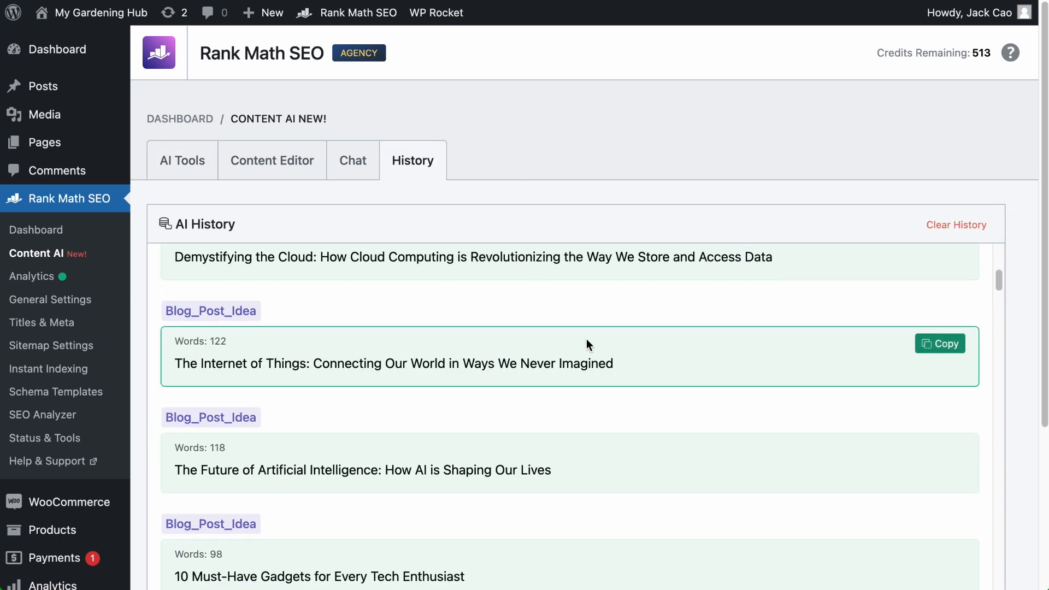
{"action": "scroll", "scroll_direction": "down", "scroll_amount": 3}
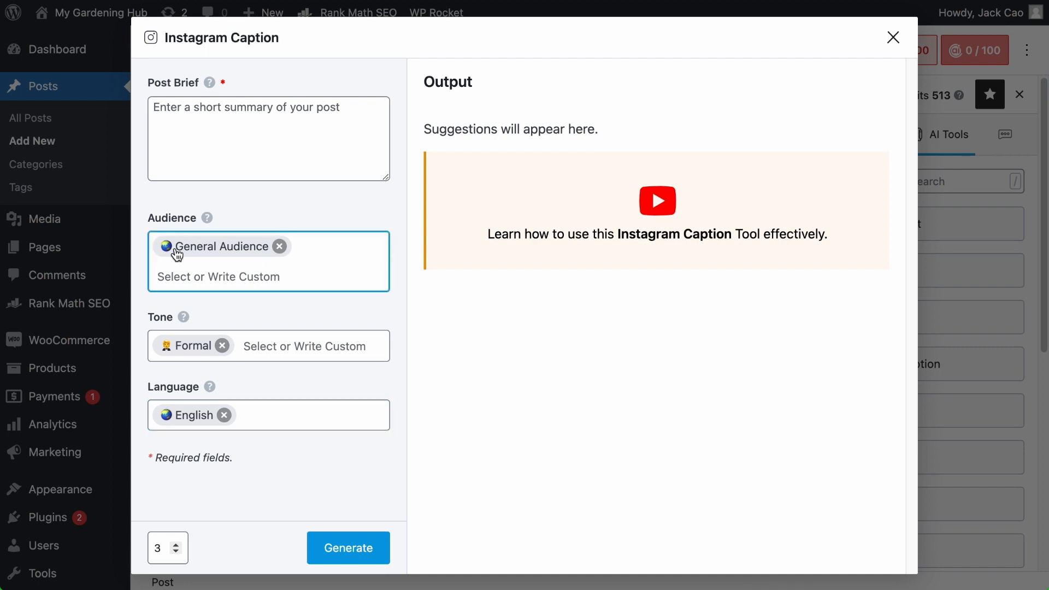
- Show Rank Math's Content AI defaults: Worldwide, Formal tone, General Audience, English
{"action": "left_click", "coordinate": [892, 37]}
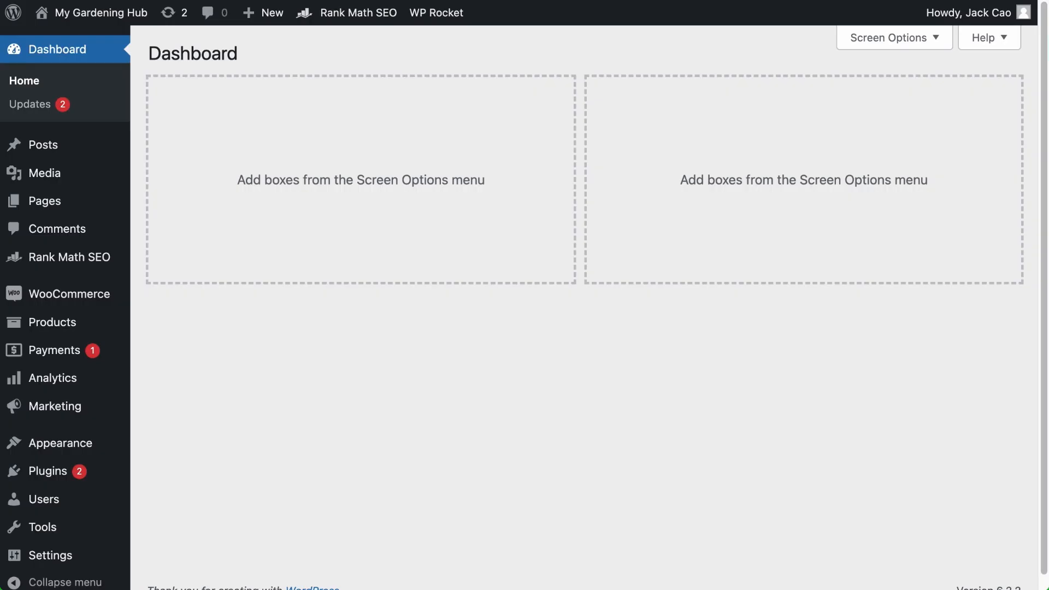
{"action": "mouse_move", "coordinate": [68, 257]}
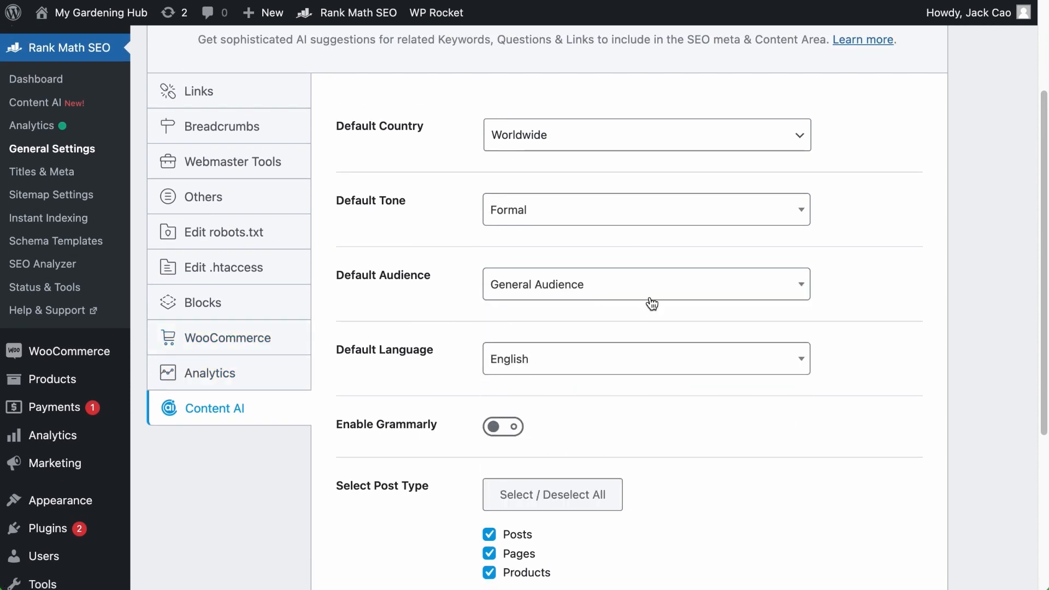
{"action": "scroll", "scroll_direction": "down", "scroll_amount": 3}
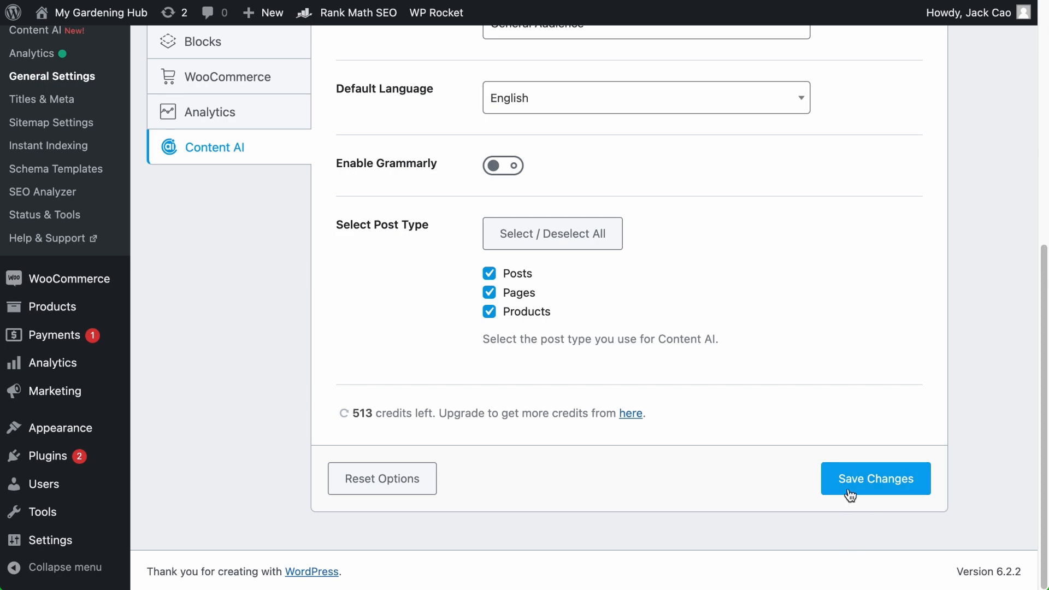